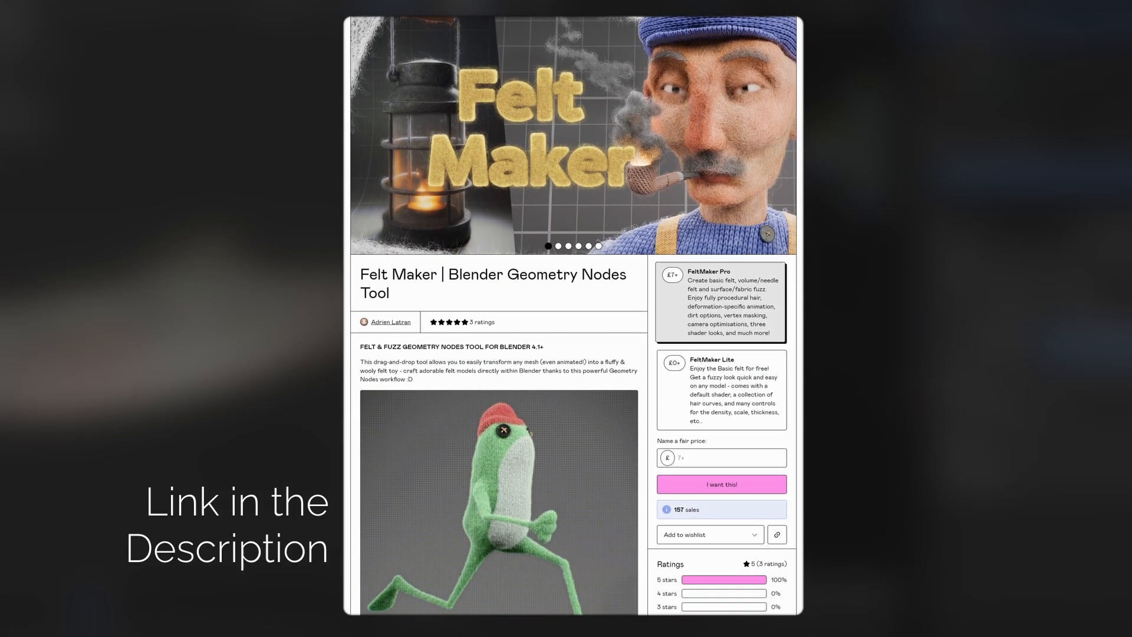
# Step: Expand the Fly-Aways panel and turn the lower editor into an Asset Browser listing FeltMaker groups
pyautogui.scroll(-3)
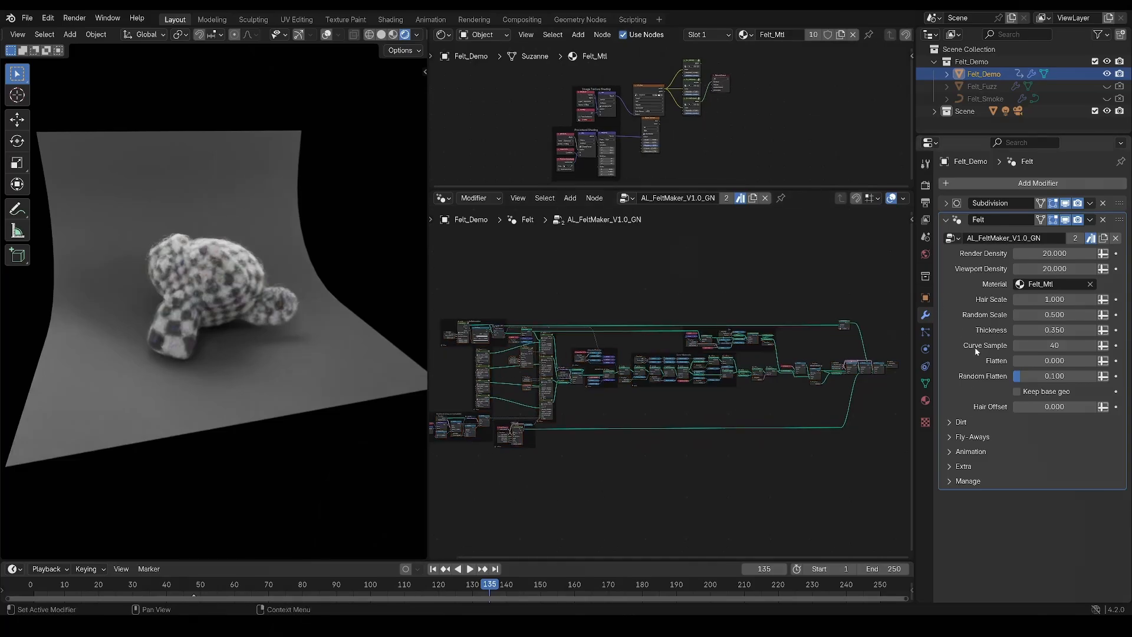
pyautogui.click(949, 437)
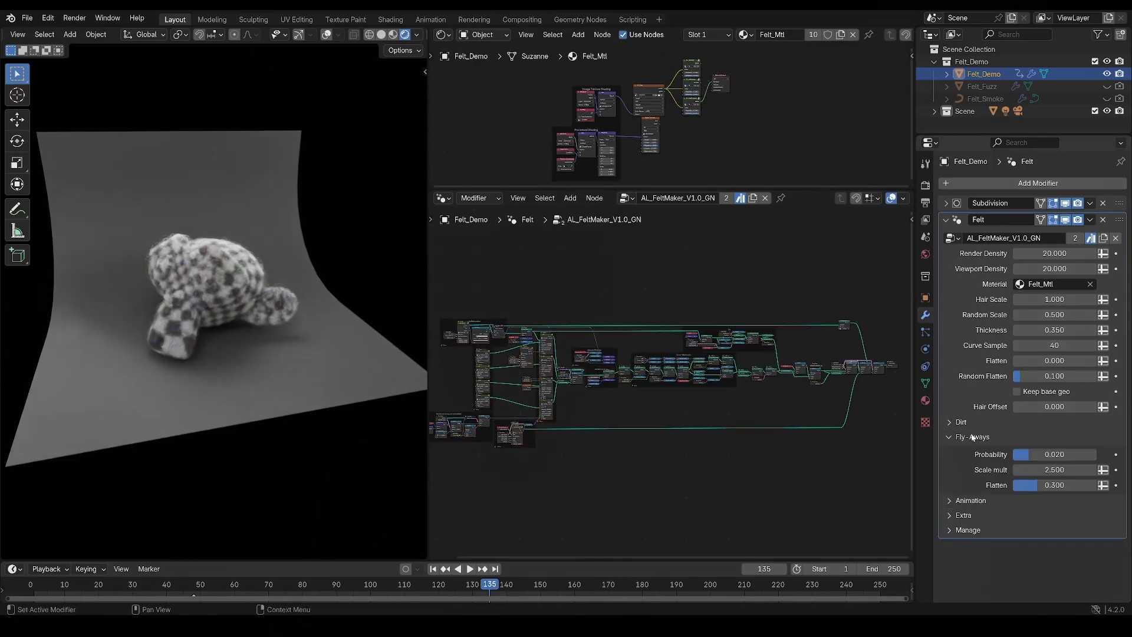
pyautogui.click(949, 436)
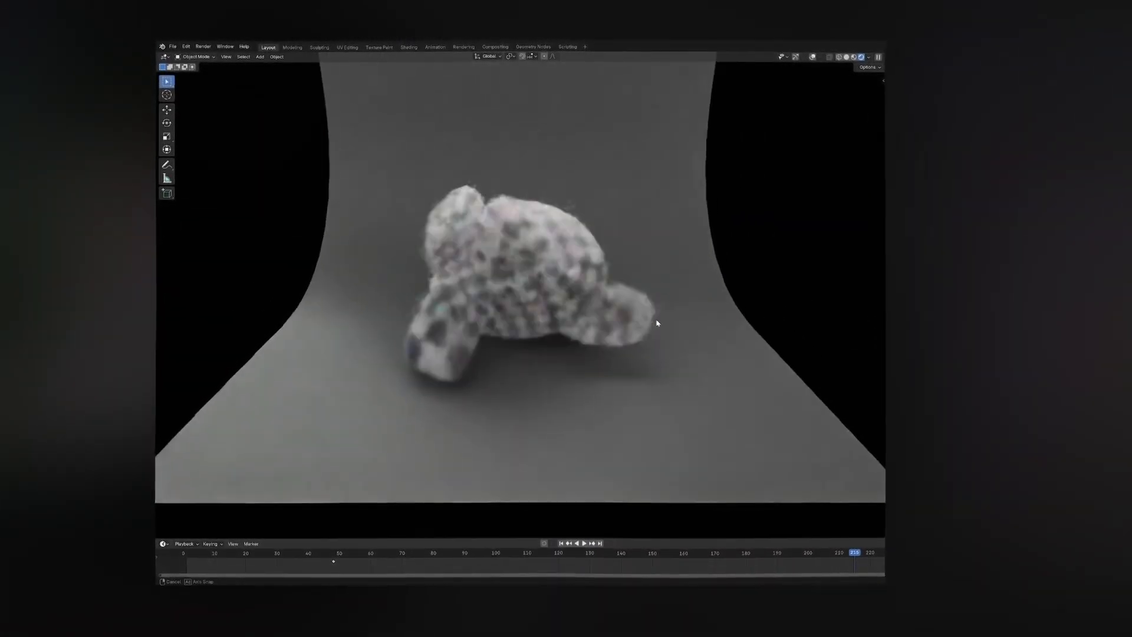
pyautogui.click(584, 543)
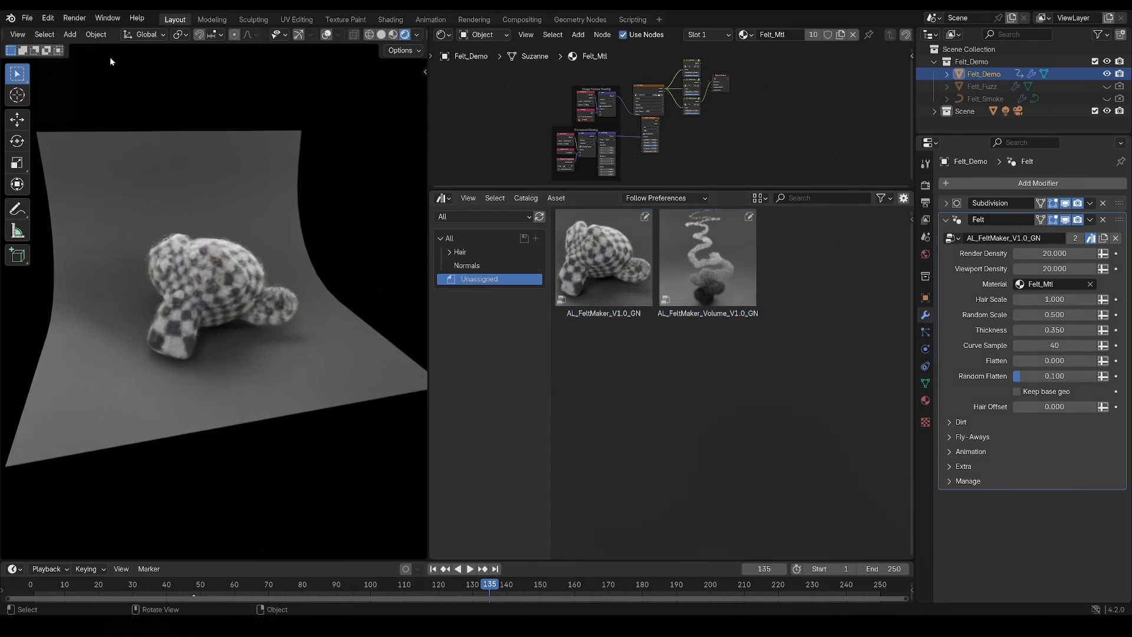
# Step: Check the asset library path in Preferences, then open the fish .blend, answering the save prompt
pyautogui.click(48, 18)
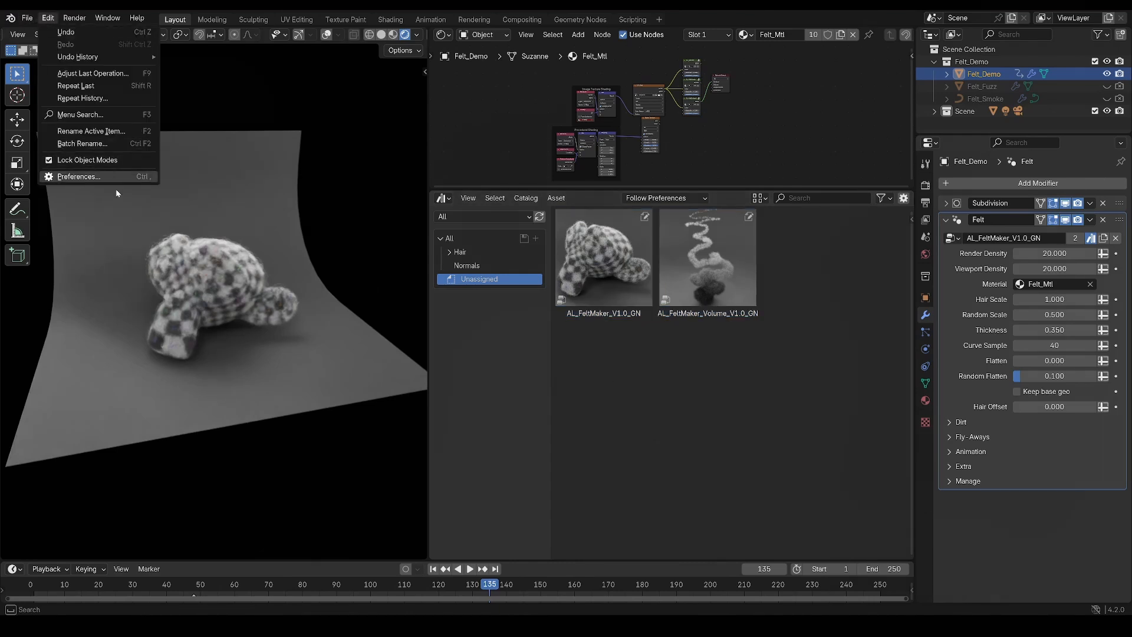
pyautogui.click(79, 177)
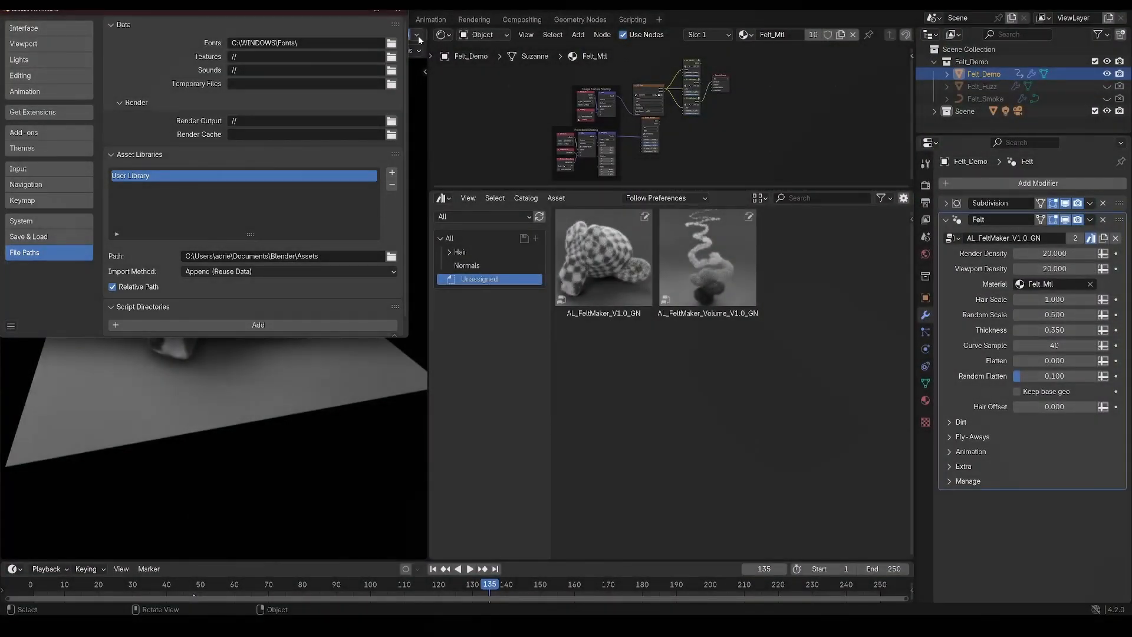
pyautogui.click(394, 9)
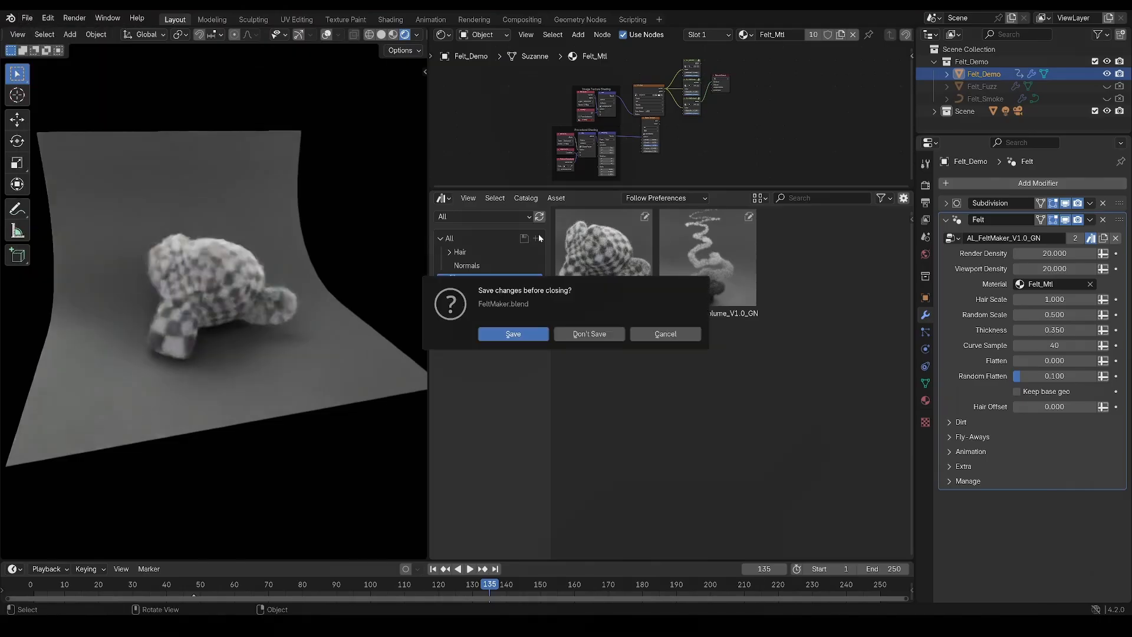
pyautogui.click(589, 334)
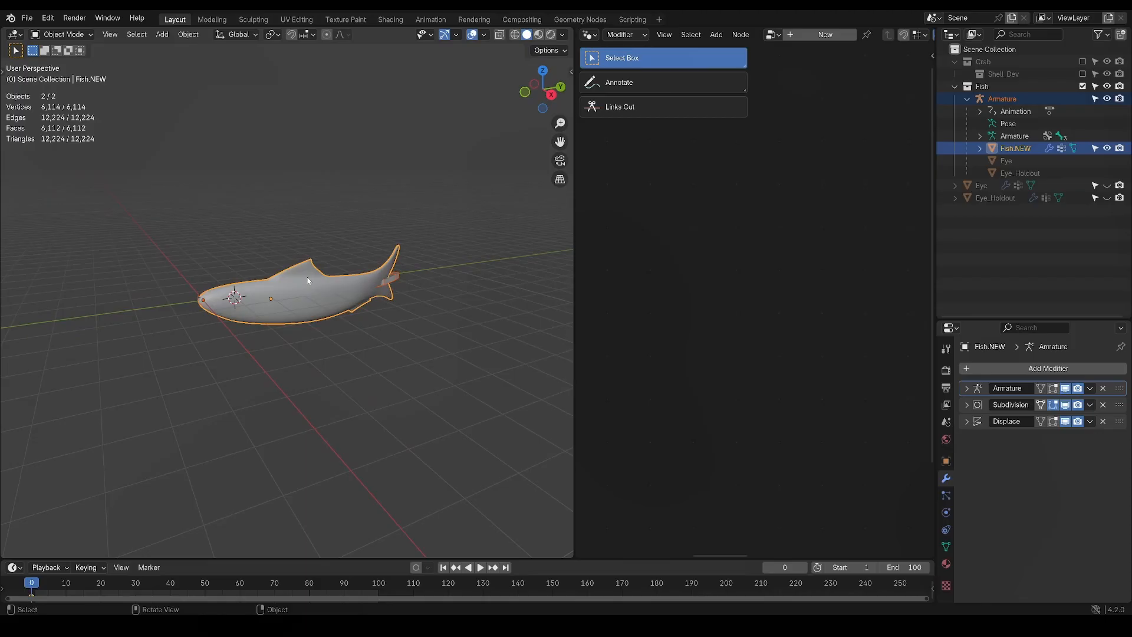
# Step: Append the AL_FeltMaker_V1.0_GN node group and apply it to the fish as a Geometry Nodes modifier
pyautogui.click(31, 17)
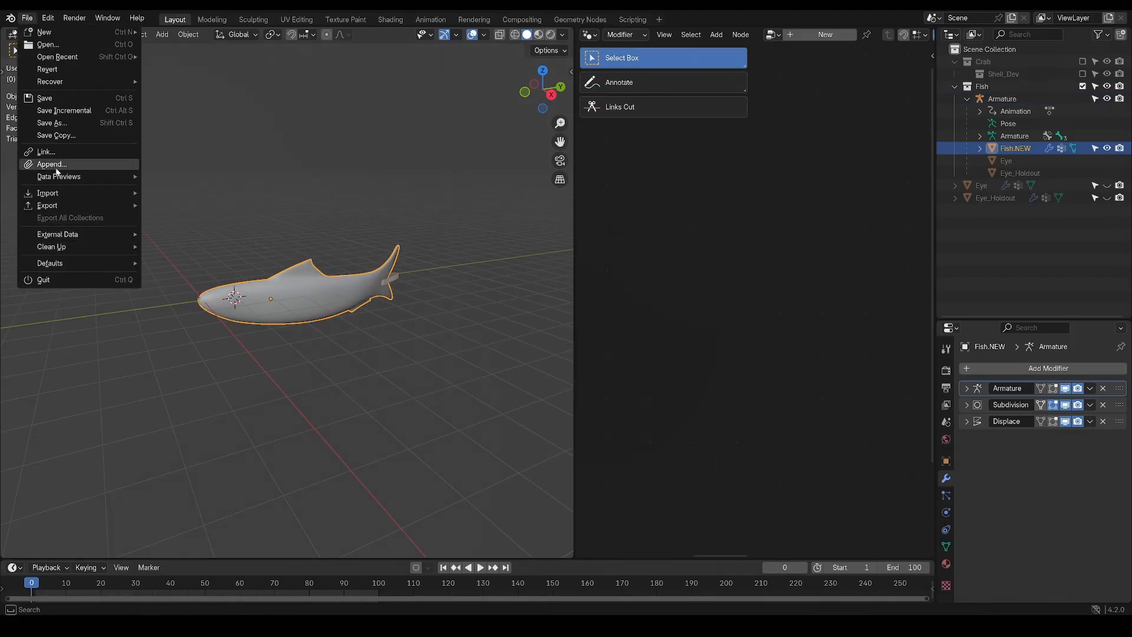
pyautogui.click(52, 163)
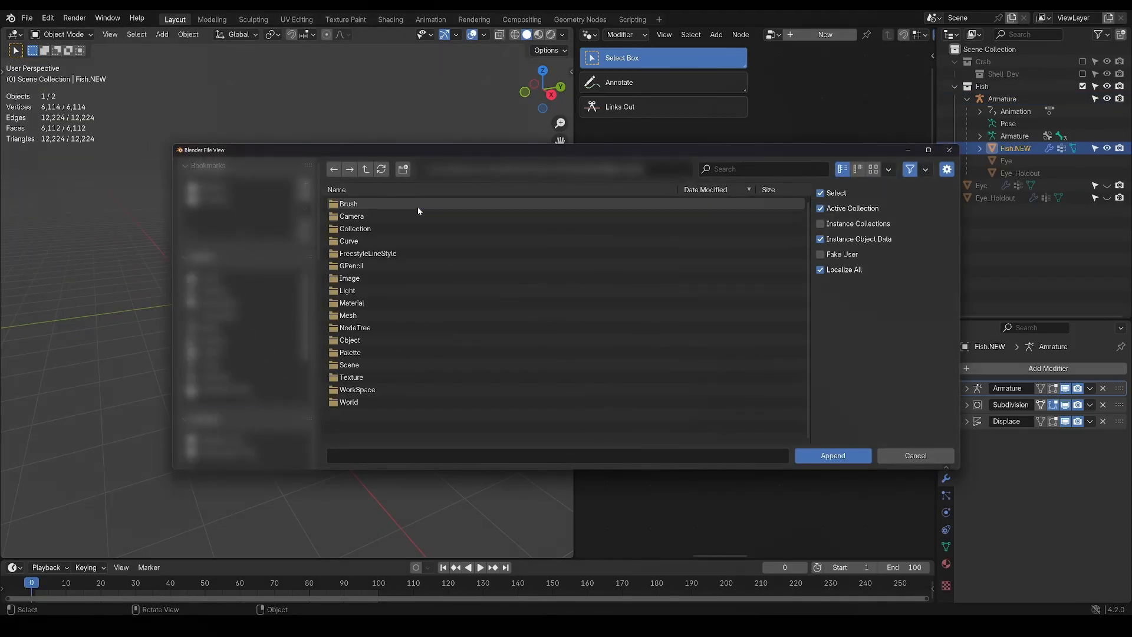
pyautogui.doubleClick(354, 328)
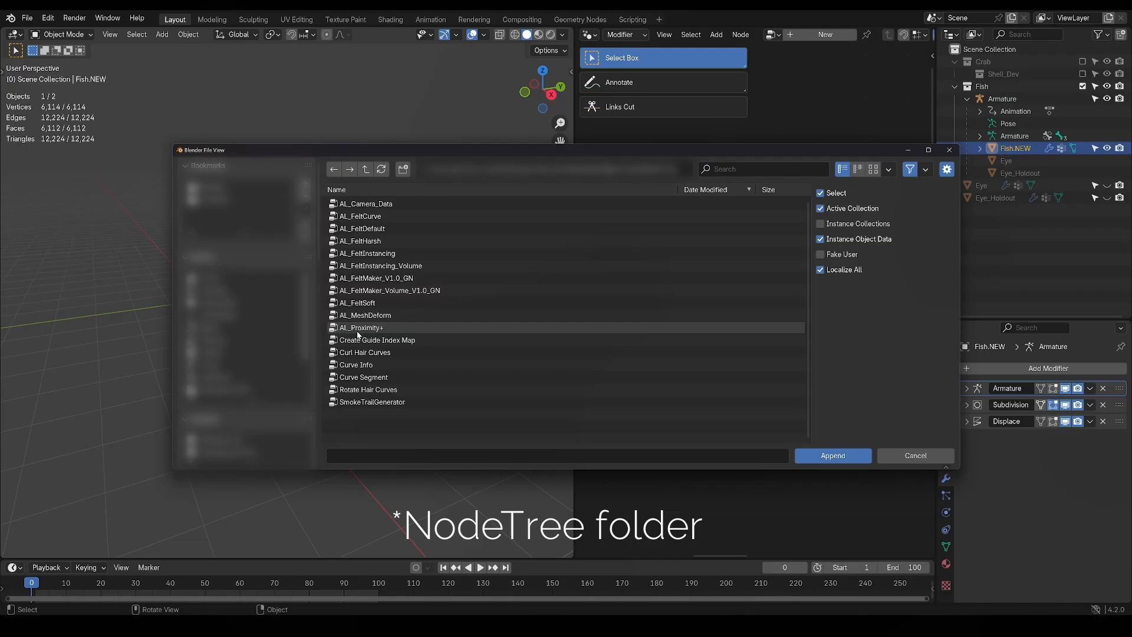
pyautogui.click(376, 277)
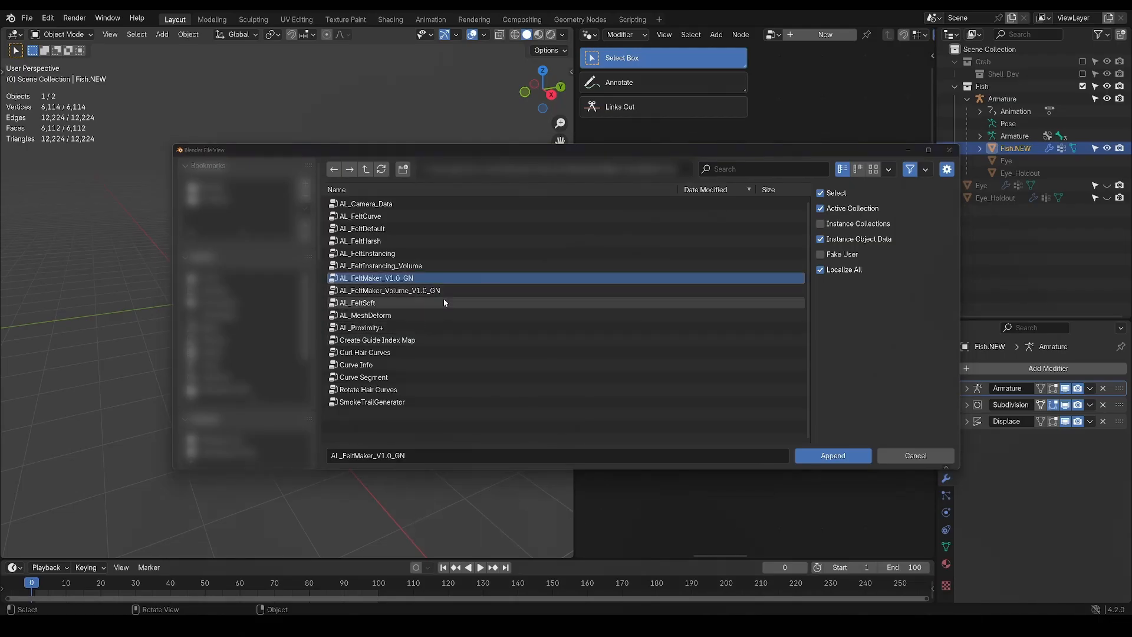
pyautogui.click(833, 455)
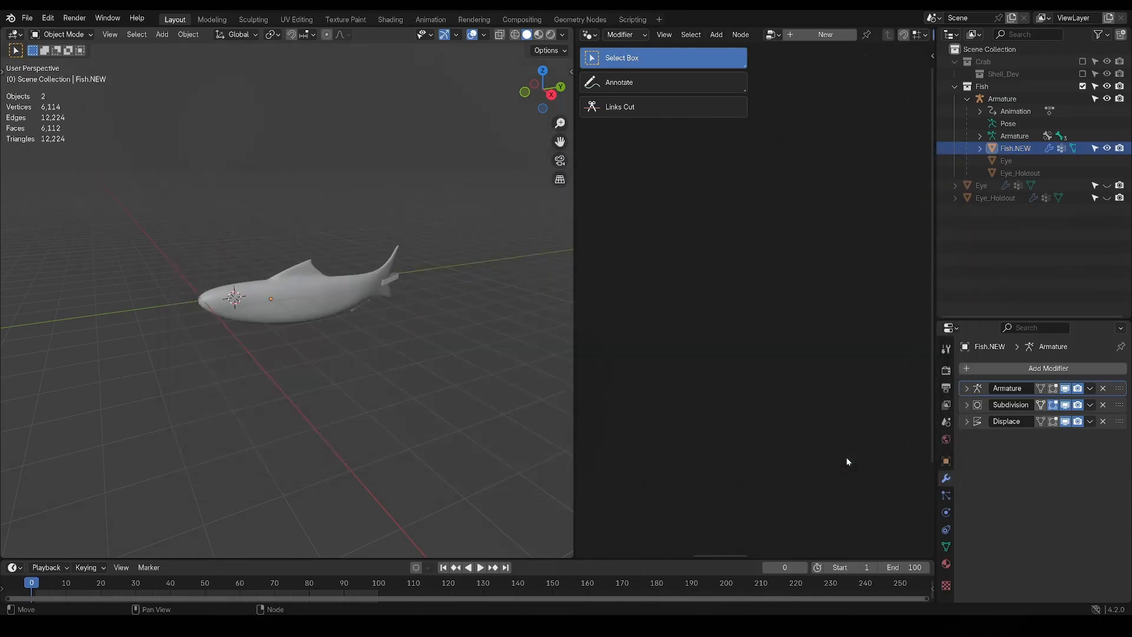
pyautogui.click(1047, 369)
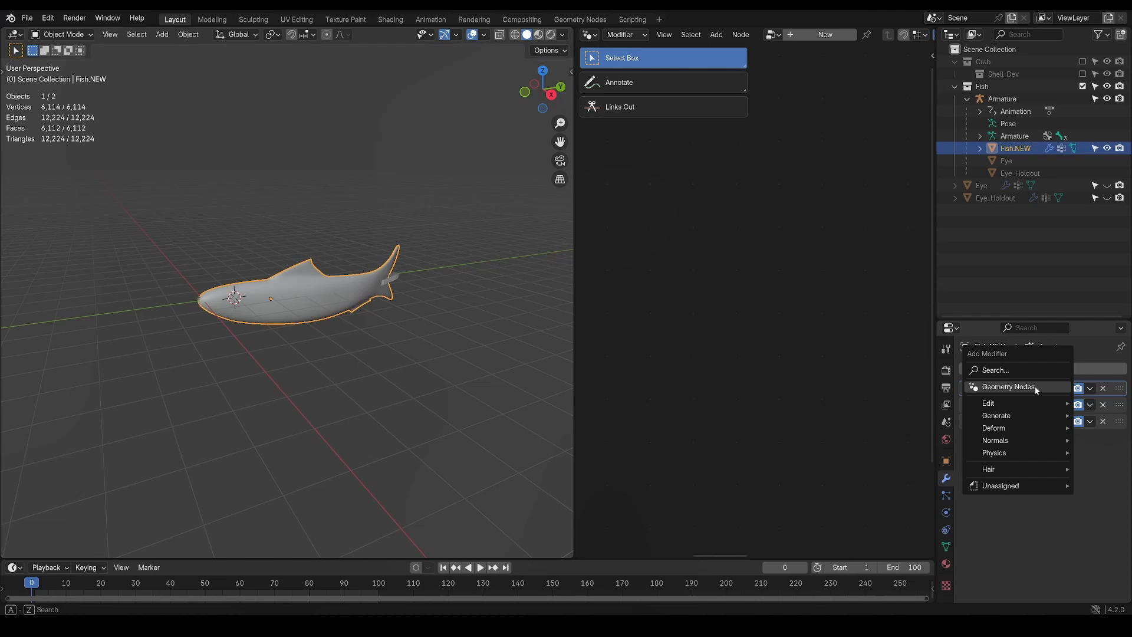
pyautogui.click(1007, 386)
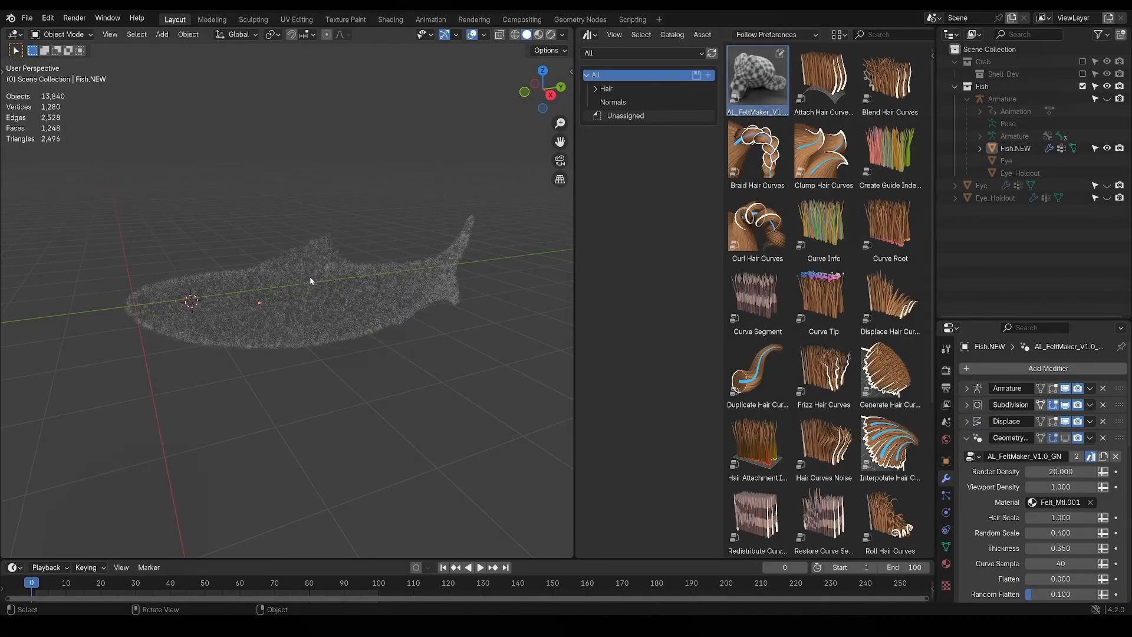
pyautogui.moveTo(442, 263)
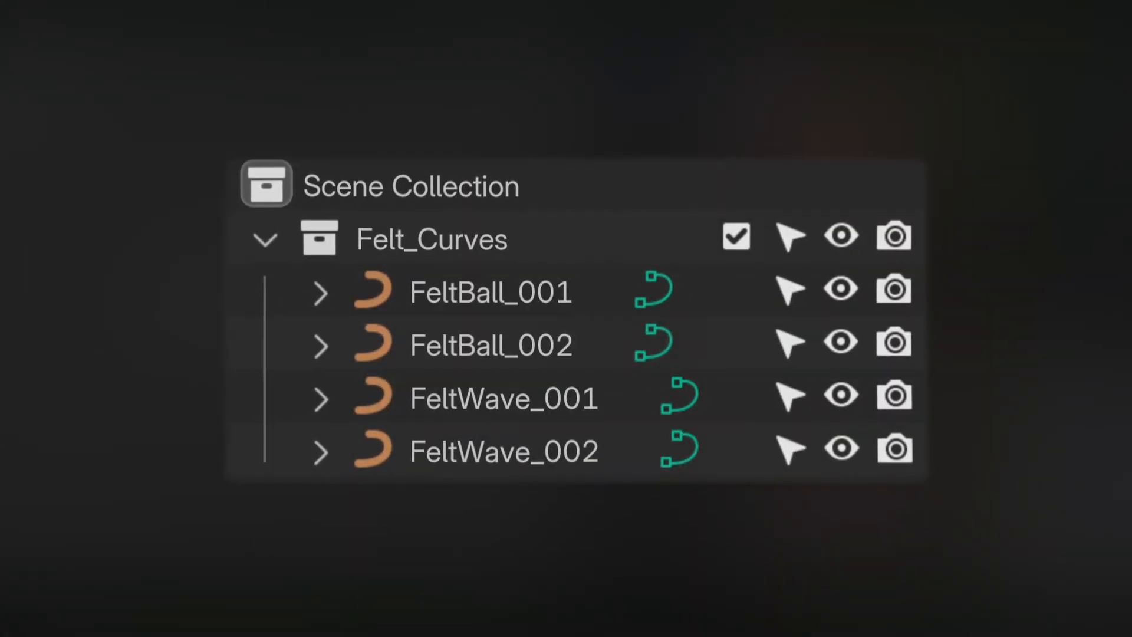
# Step: Set felt Render Density to 4, material to Felt_Mtl, and view the FeltMaker node tree
pyautogui.click(736, 237)
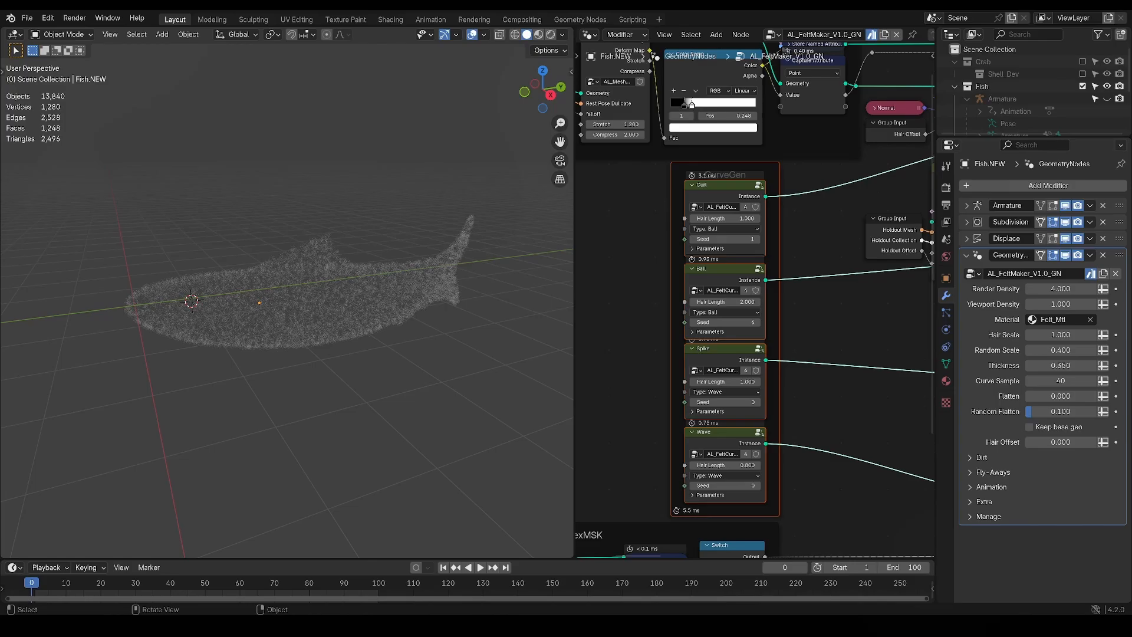
pyautogui.moveTo(402, 236)
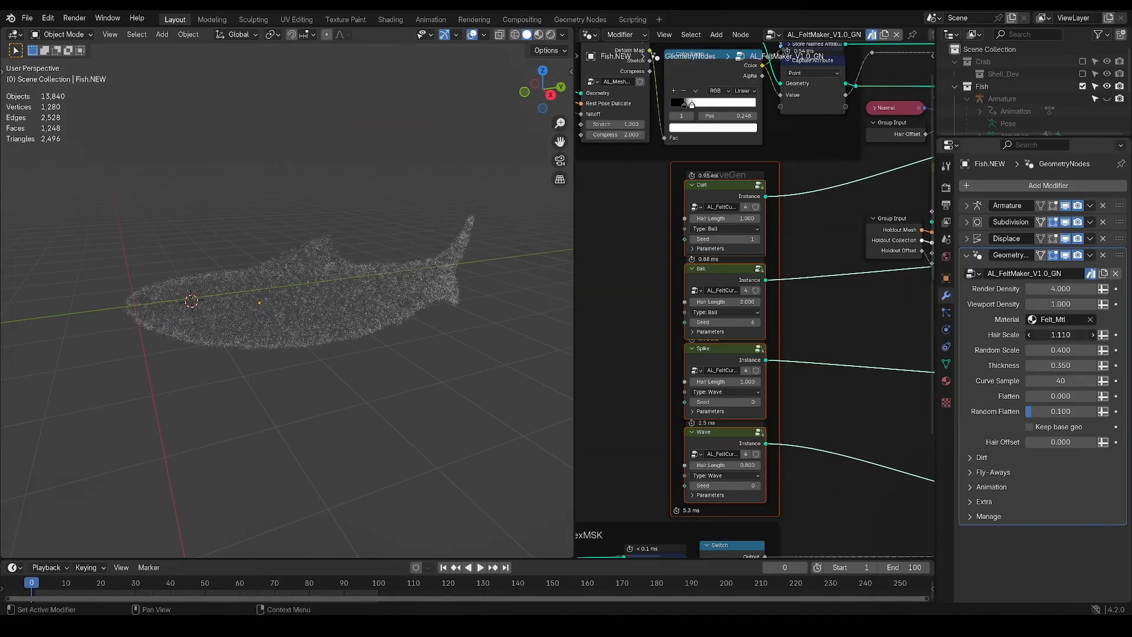
# Step: Set Hair Scale 6, Curve Sample 60, Flatten 1 and Fly-Away Probability 0
pyautogui.moveTo(1061, 334); pyautogui.dragTo(1075, 335)
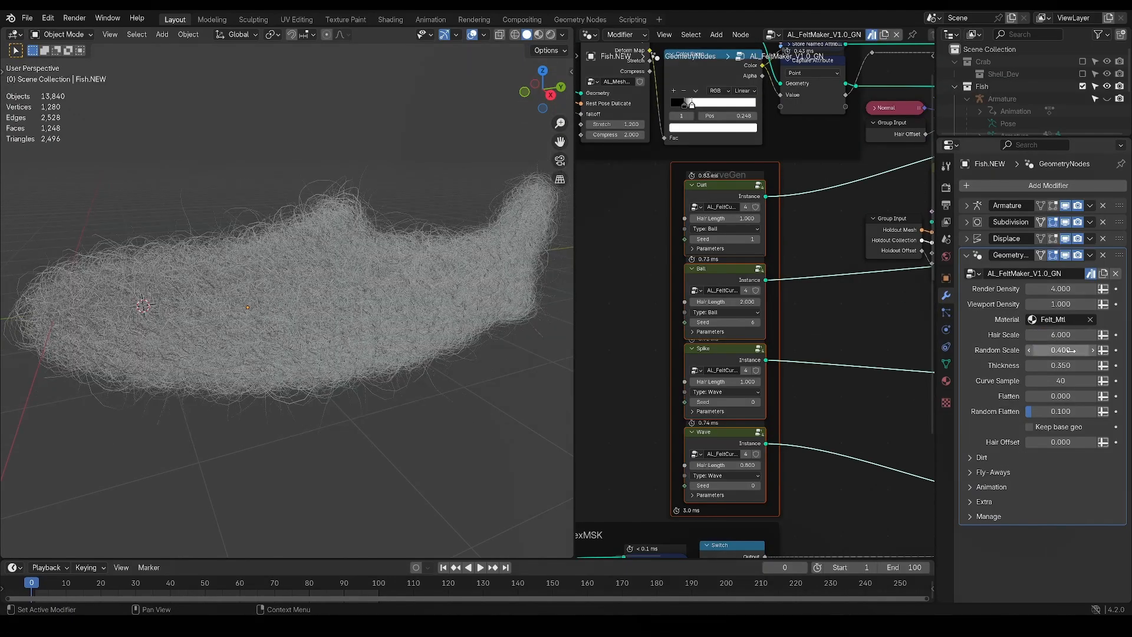
pyautogui.moveTo(1060, 350); pyautogui.dragTo(1083, 350)
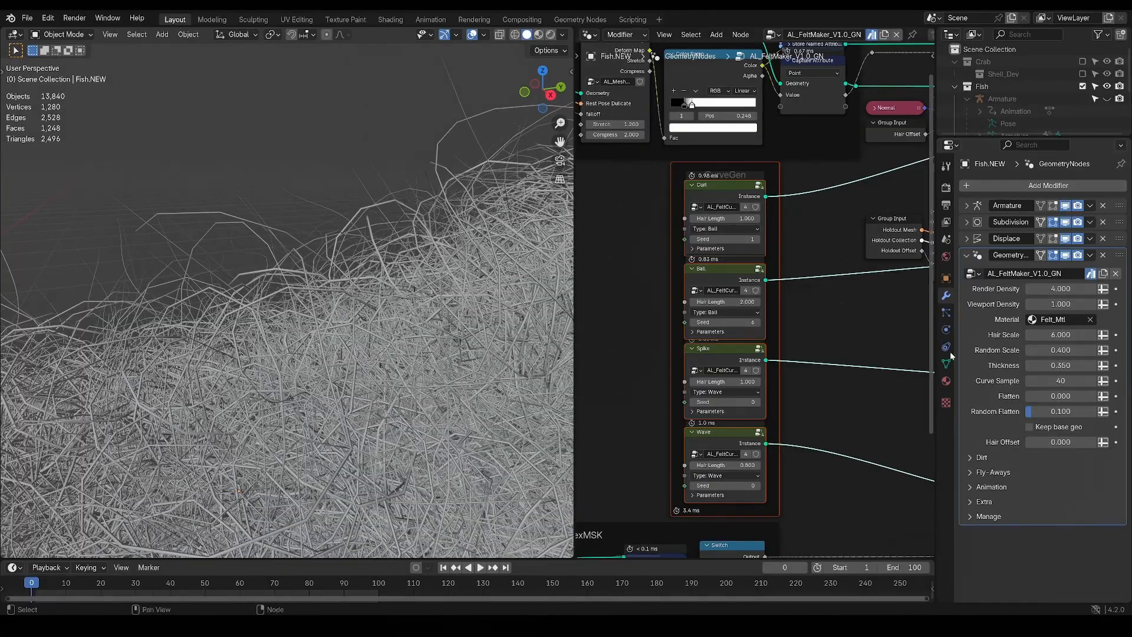
pyautogui.click(1059, 380)
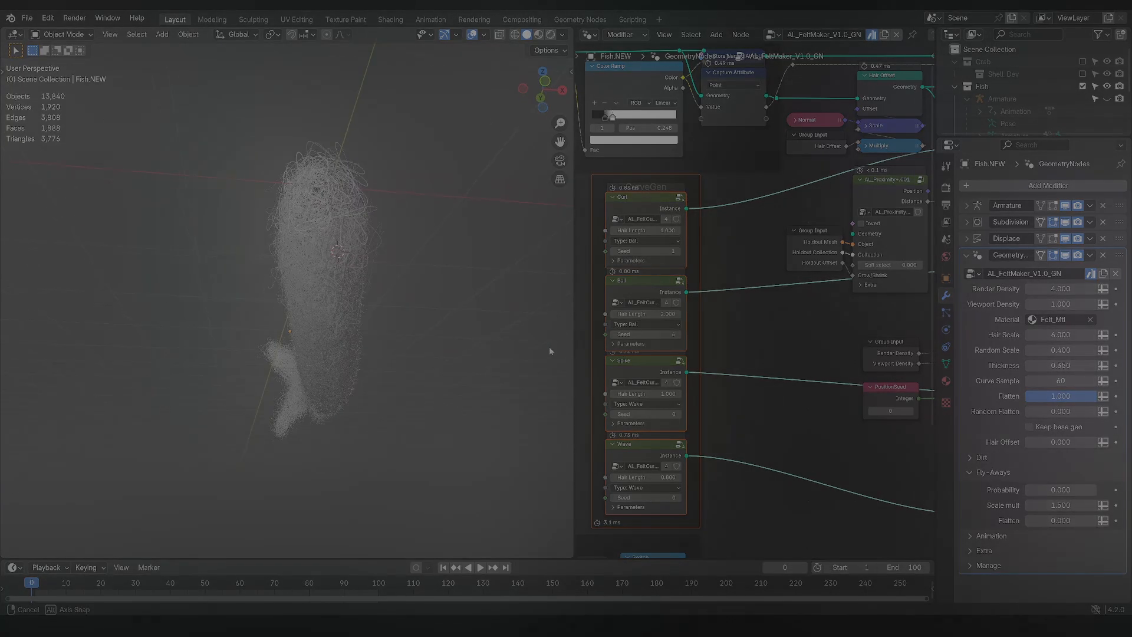
# Step: Set Flatten 0.4, enable Keep base geo, and add fly-aways at probability 0.03, scale 2.25
pyautogui.click(1030, 427)
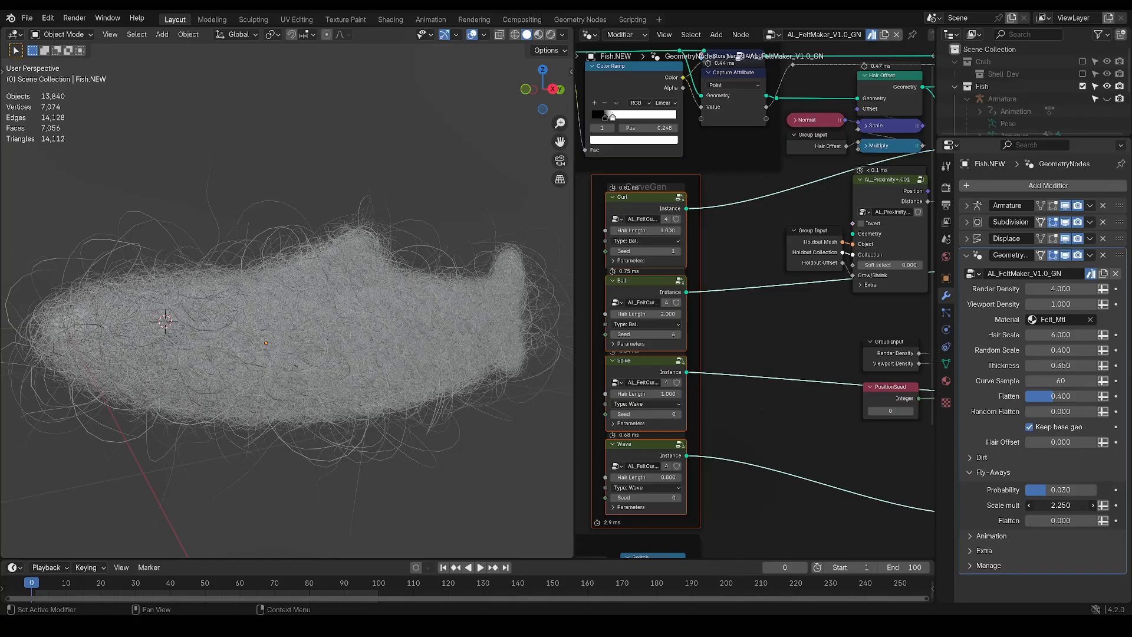
pyautogui.moveTo(1061, 505); pyautogui.dragTo(1075, 505)
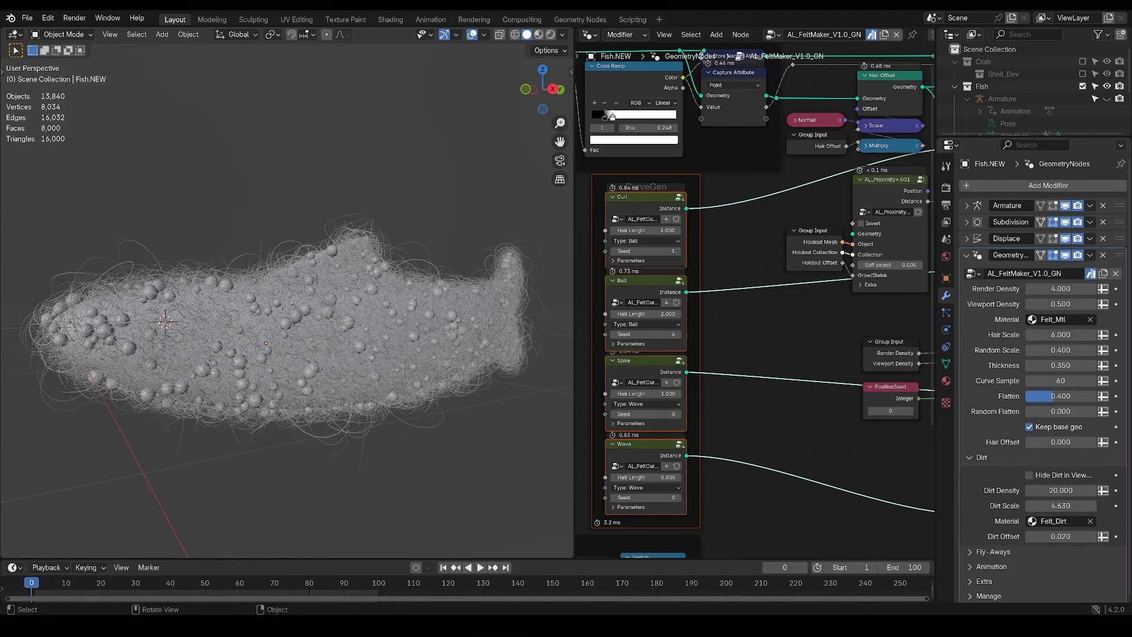
# Step: Give the felt dirt density 20, scale 1.31 and the Felt_Dirt material, then collapse the panel
pyautogui.click(1029, 475)
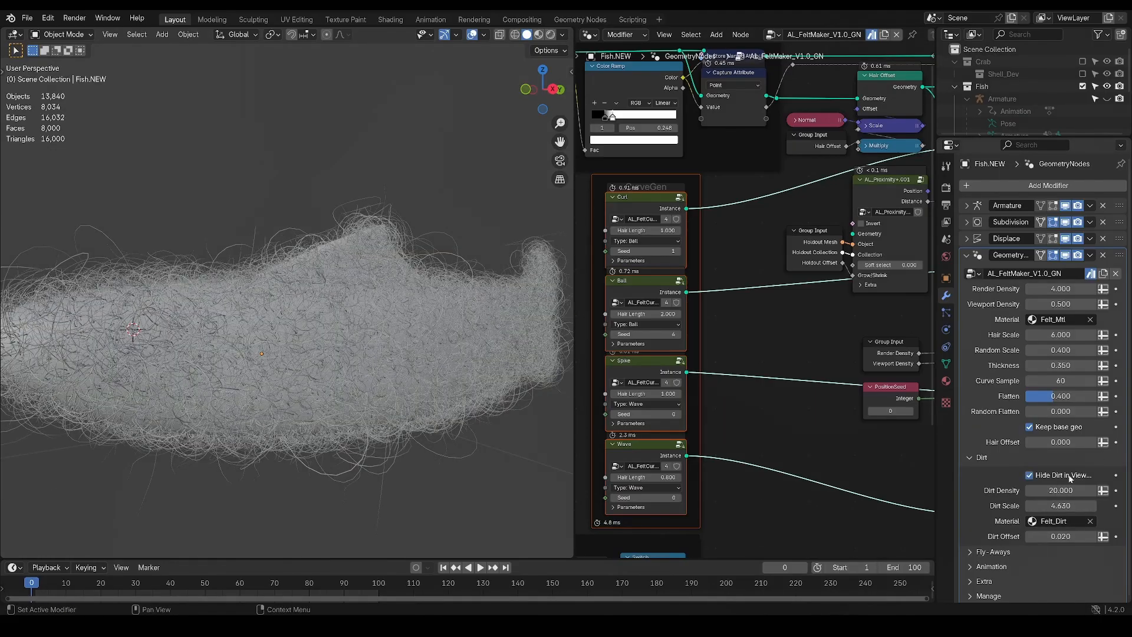
pyautogui.click(1028, 475)
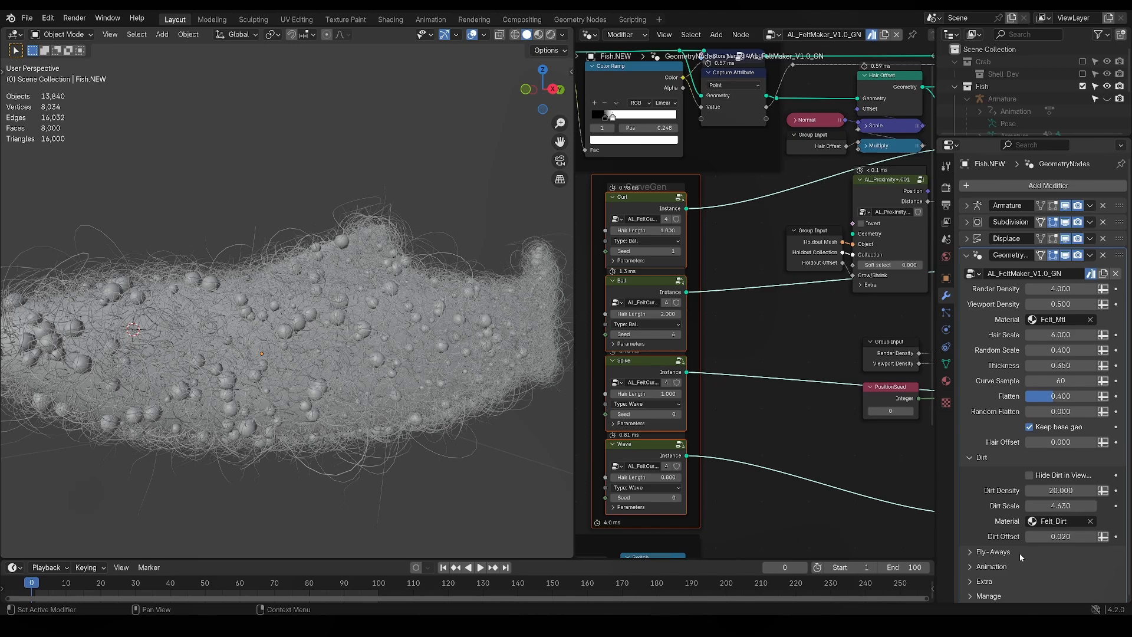
pyautogui.moveTo(1061, 536); pyautogui.dragTo(1082, 536)
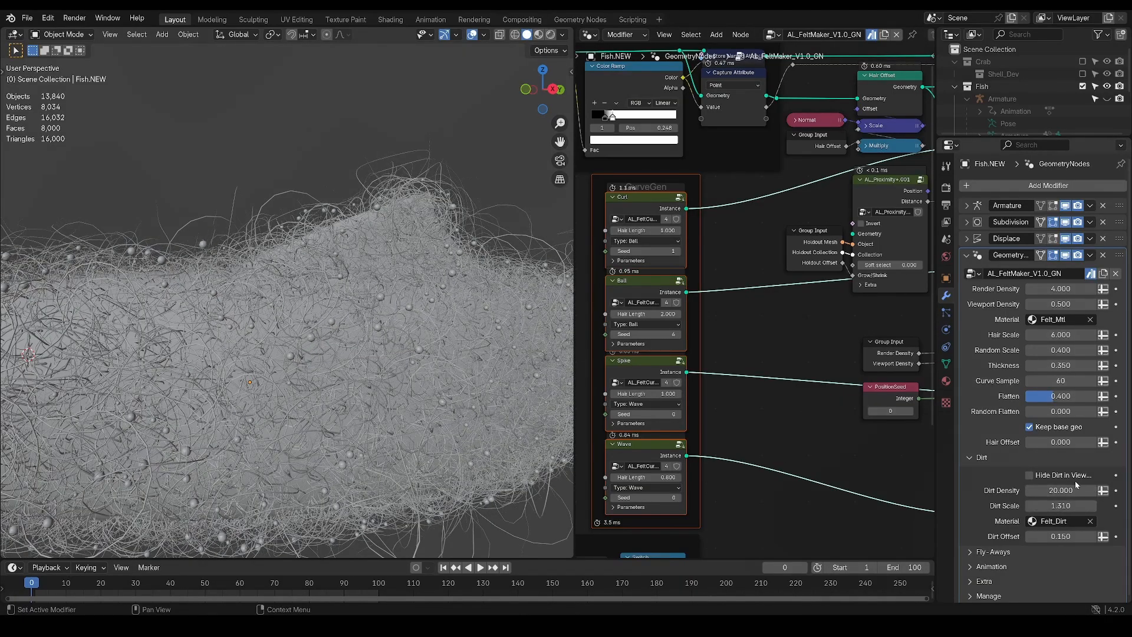
pyautogui.click(1059, 490)
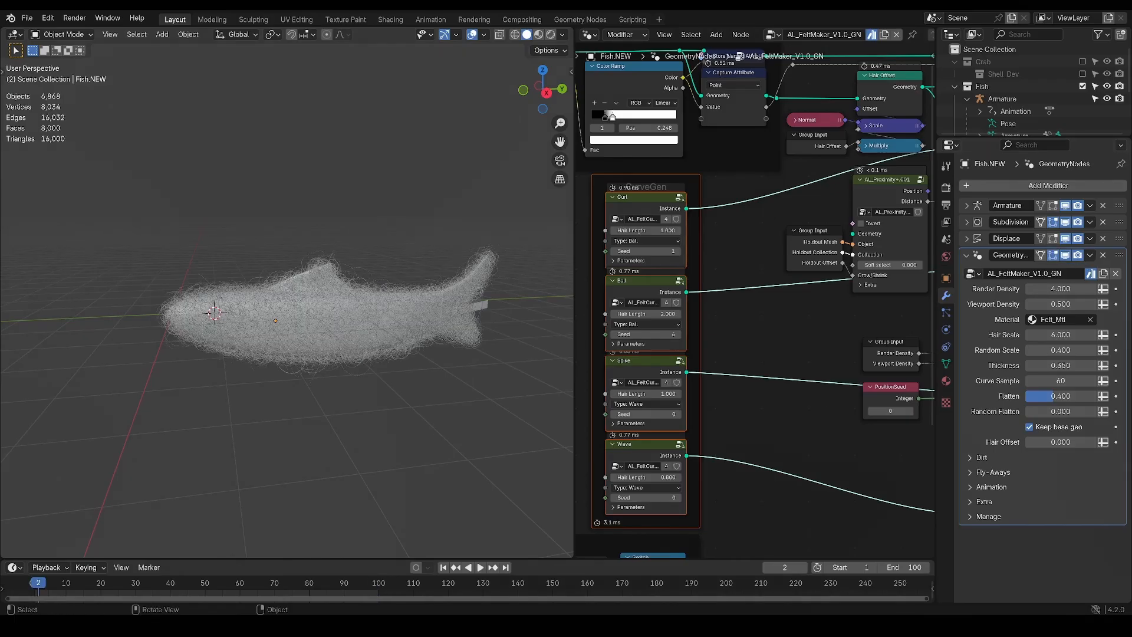
# Step: Set felt animation to Stepped Anim 3 at Intensity 0.2, preview playback, and show the Graph Editor
pyautogui.click(481, 567)
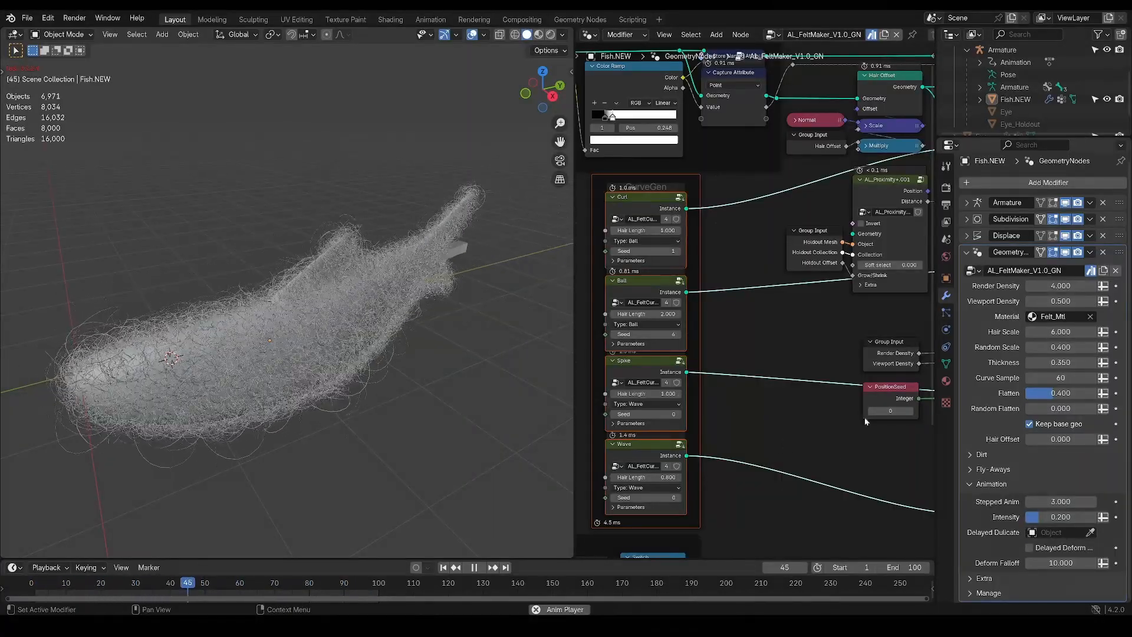
pyautogui.click(239, 582)
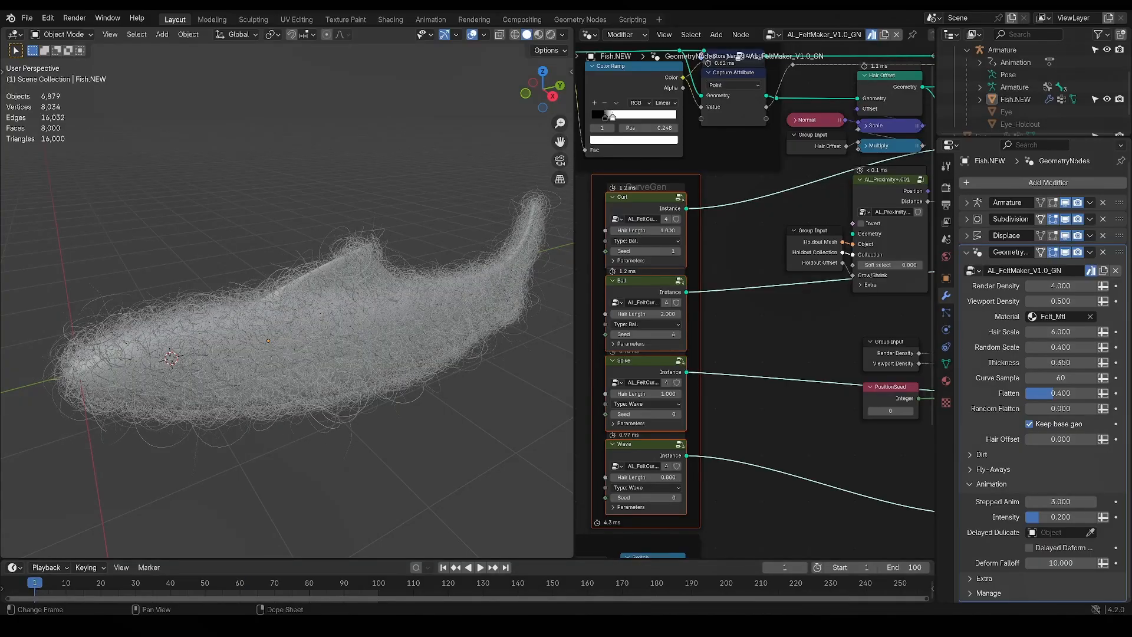
pyautogui.click(1016, 99)
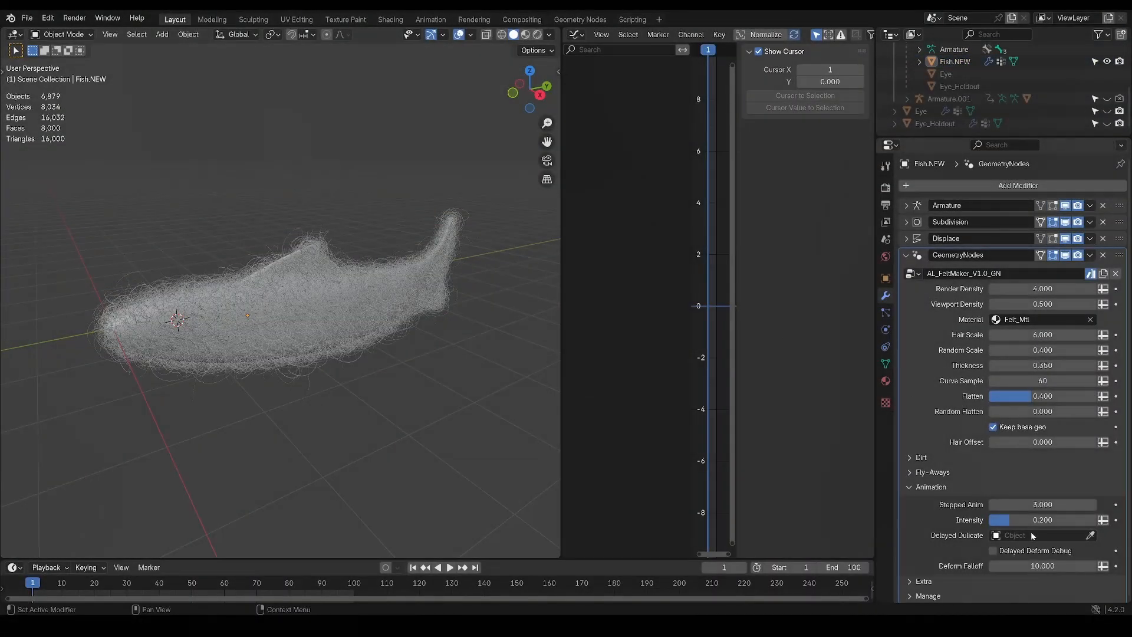
# Step: Set Delayed Duplicate to Fish.NEW.001 and lower Deform Falloff to 0.98 to preview the mask
pyautogui.click(1033, 535)
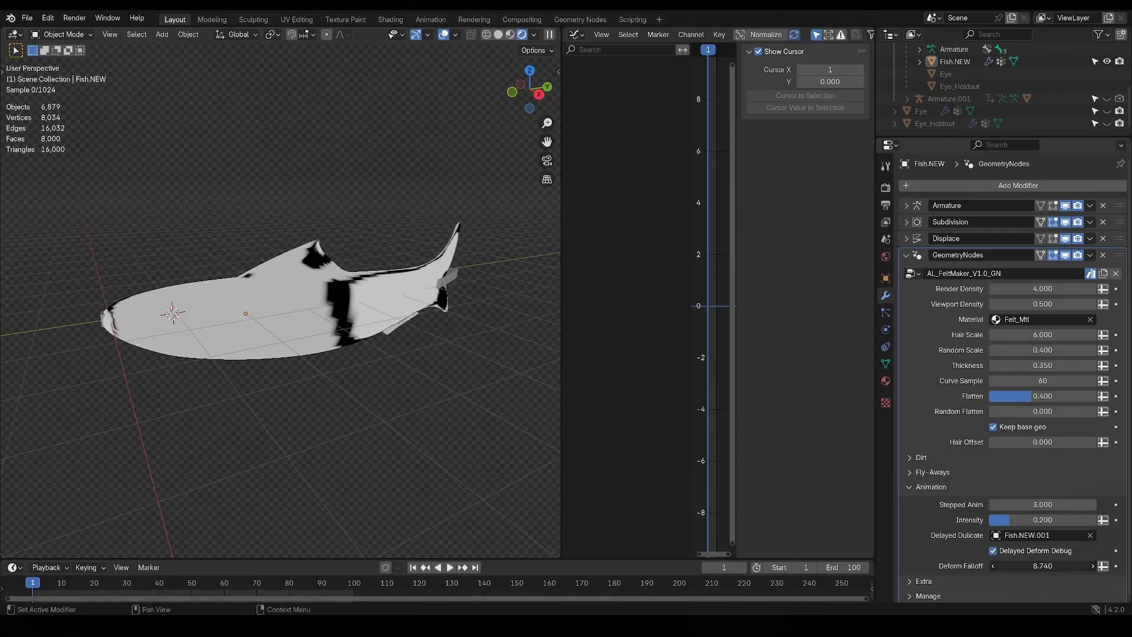
pyautogui.moveTo(1042, 565); pyautogui.dragTo(1010, 565)
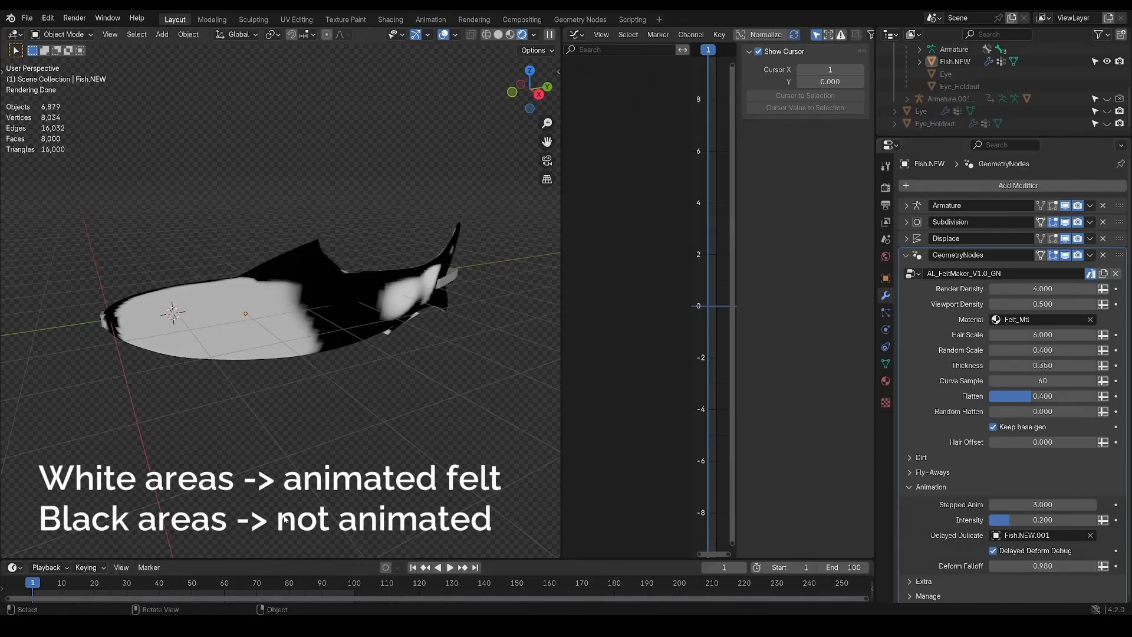
pyautogui.click(449, 567)
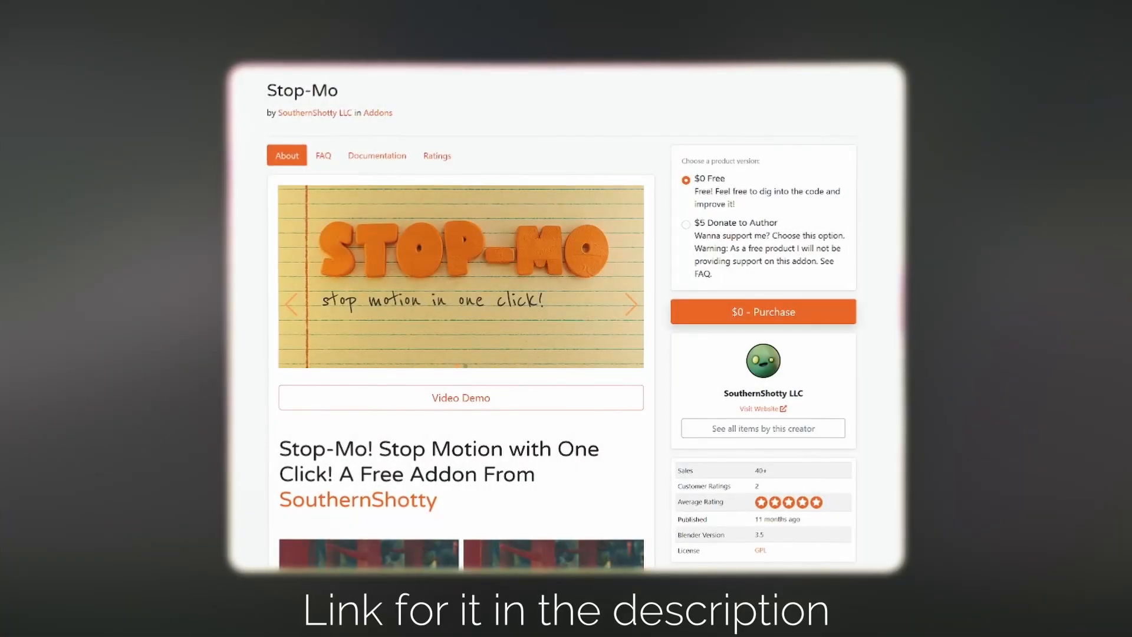
# Step: Scroll through the Stop-Mo add-on description on Blender Market
pyautogui.scroll(-3)
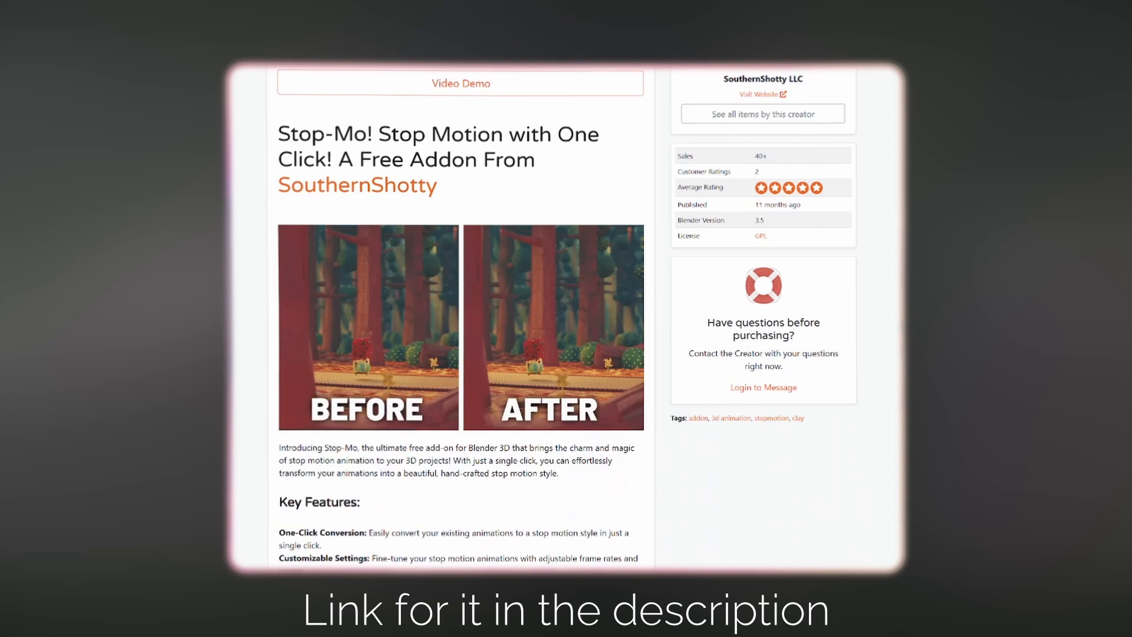
pyautogui.scroll(-3)
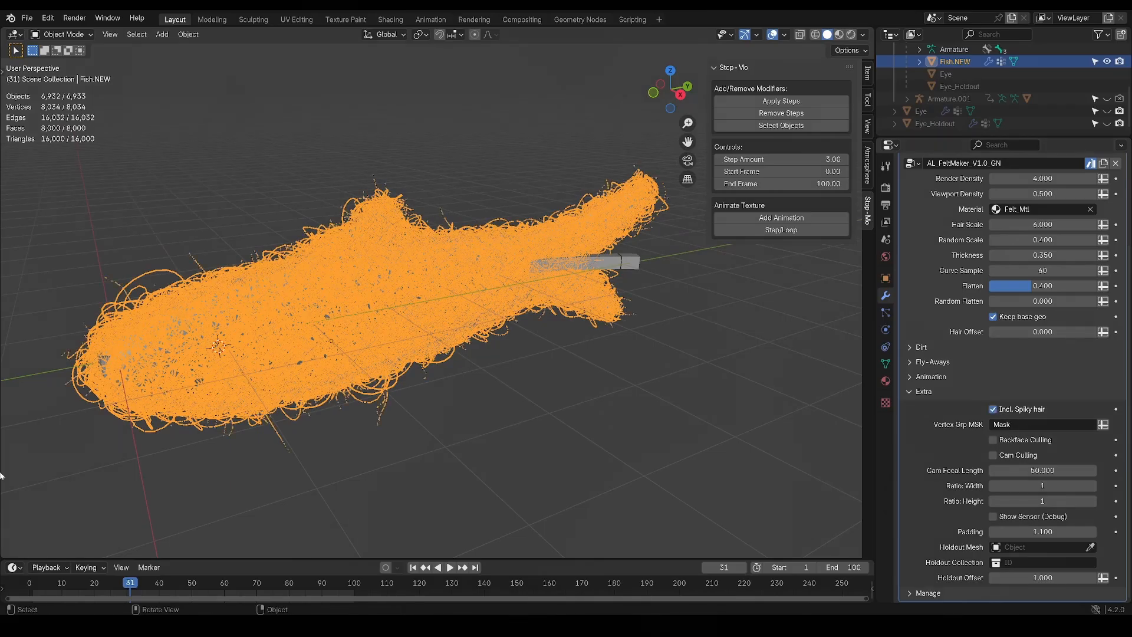
pyautogui.moveTo(358, 265)
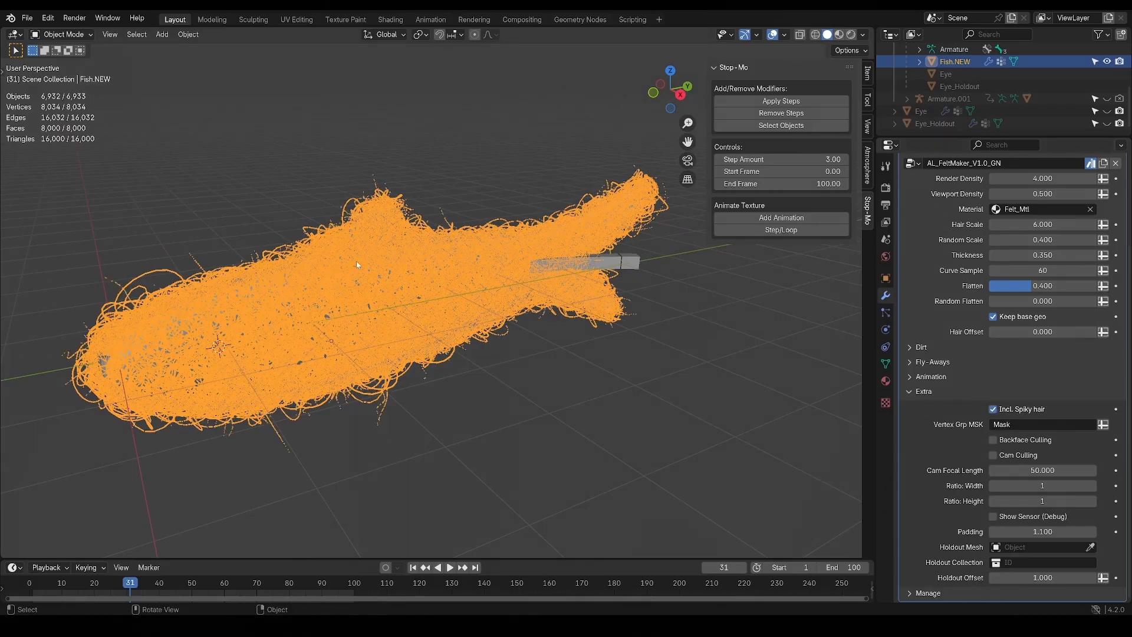
# Step: Enter Edit Mode on the fish and add a new vertex group in Object Data properties
pyautogui.press('Tab')
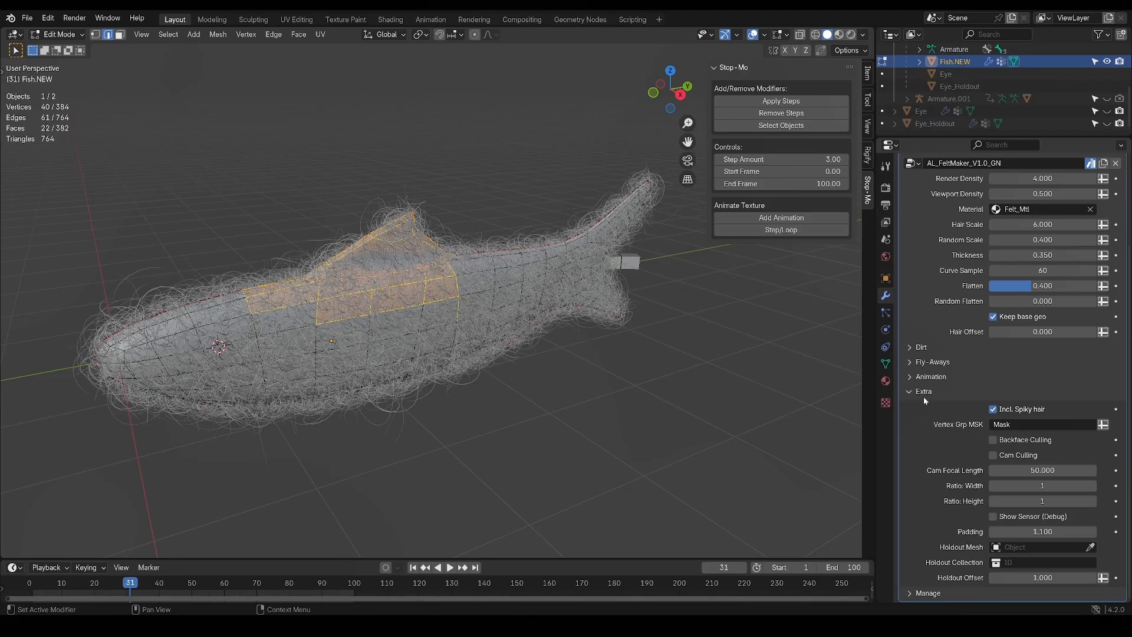
pyautogui.click(885, 363)
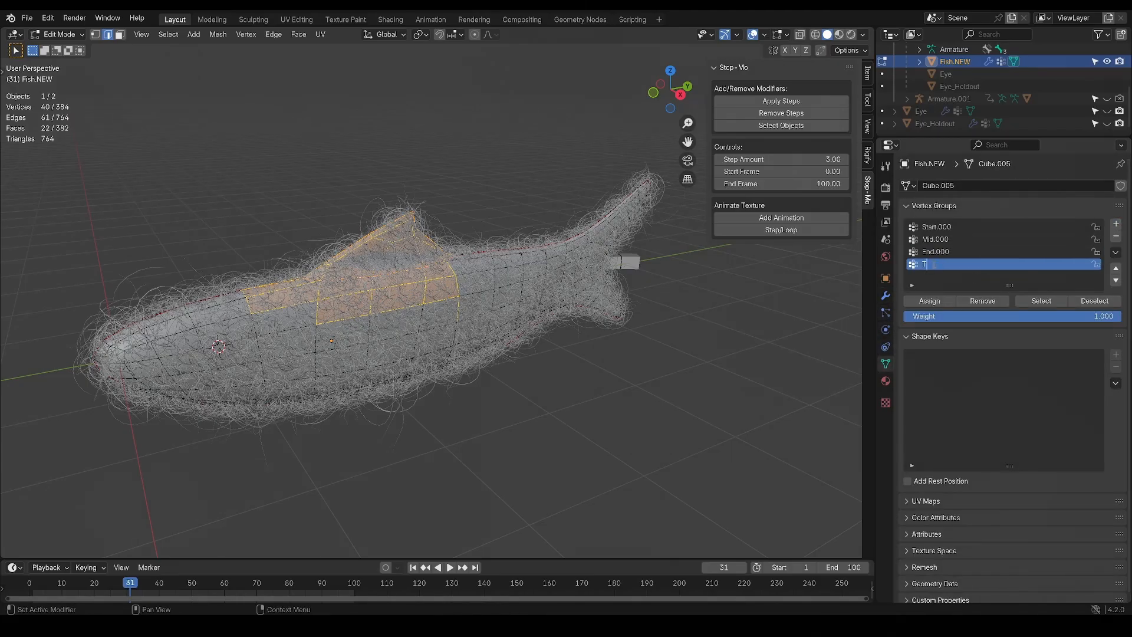
pyautogui.click(885, 295)
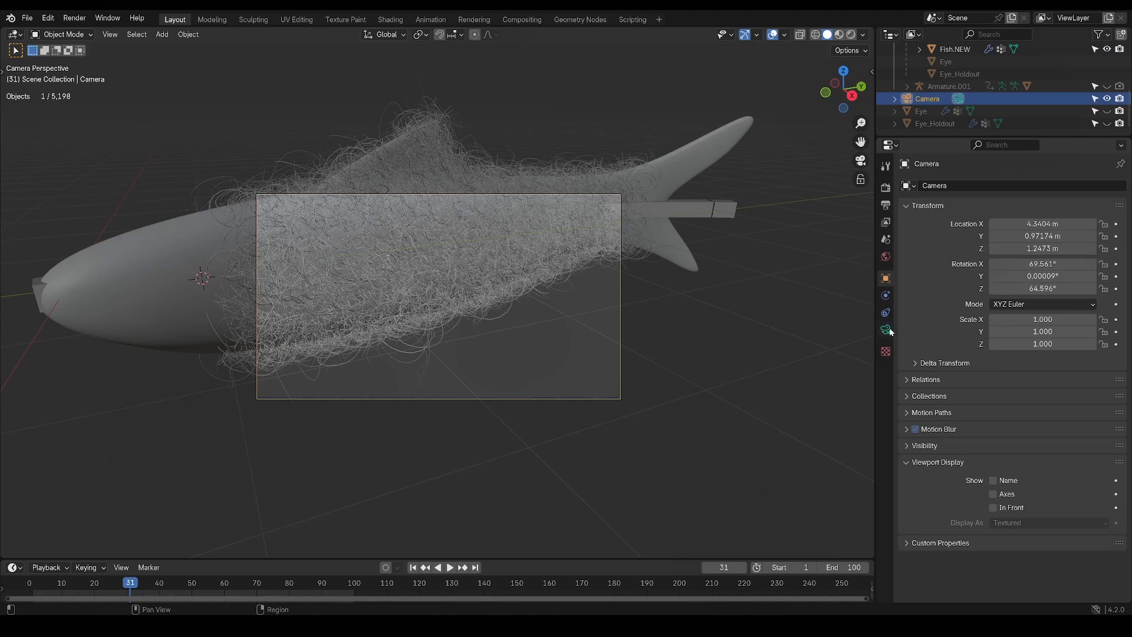
# Step: Copy the camera's 50 mm focal length as a new driver for felt camera culling
pyautogui.click(885, 330)
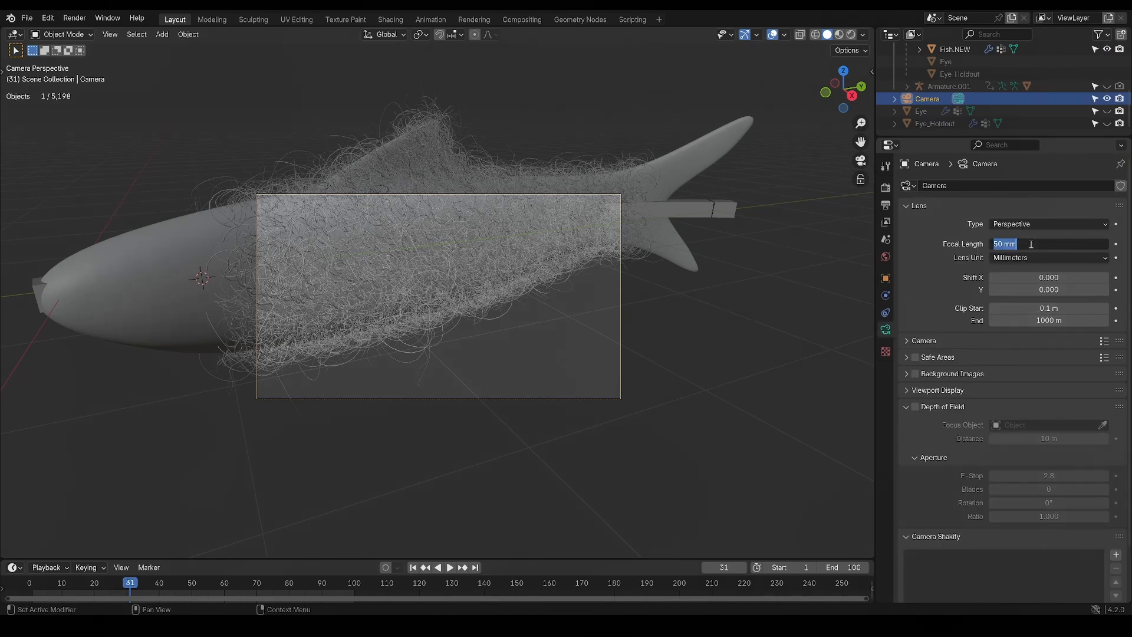
pyautogui.rightClick(1029, 243)
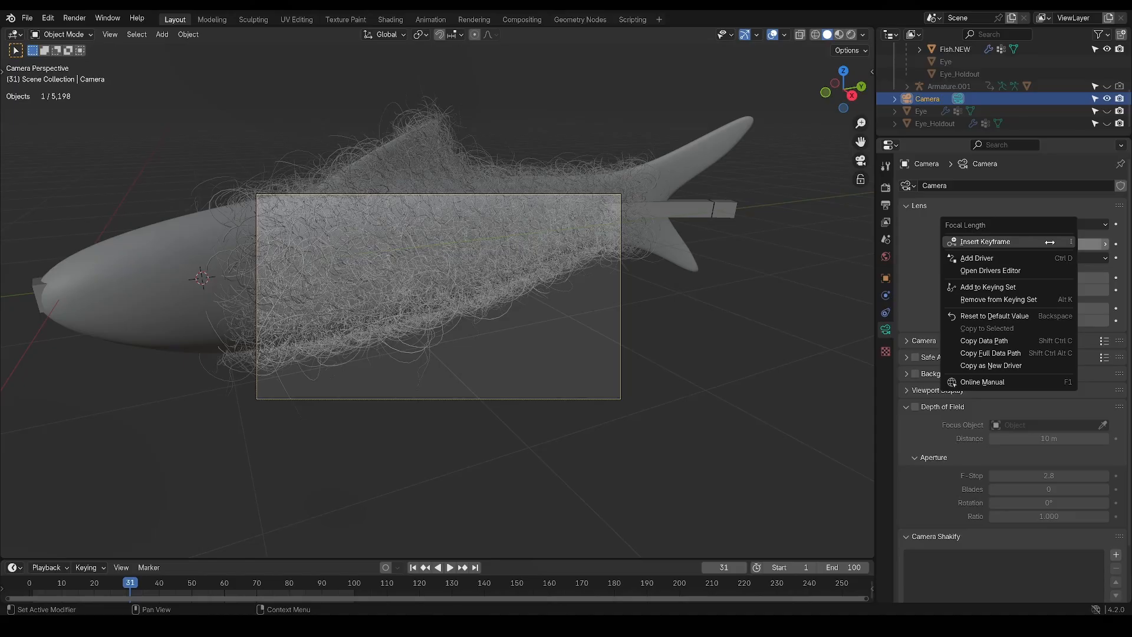
pyautogui.click(514, 244)
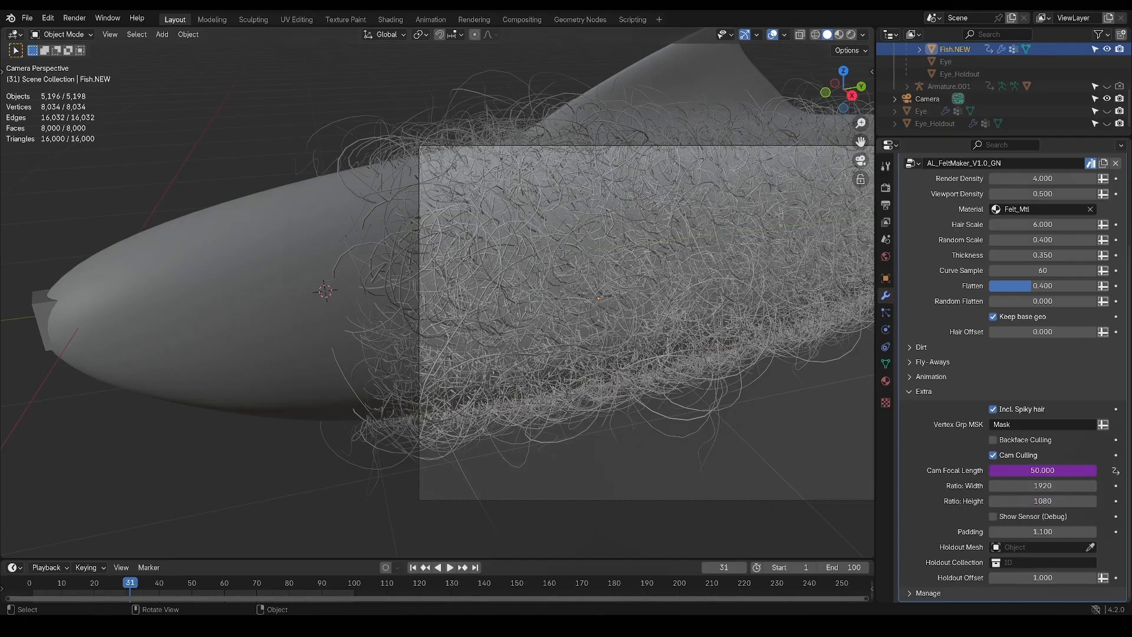
pyautogui.moveTo(310, 302)
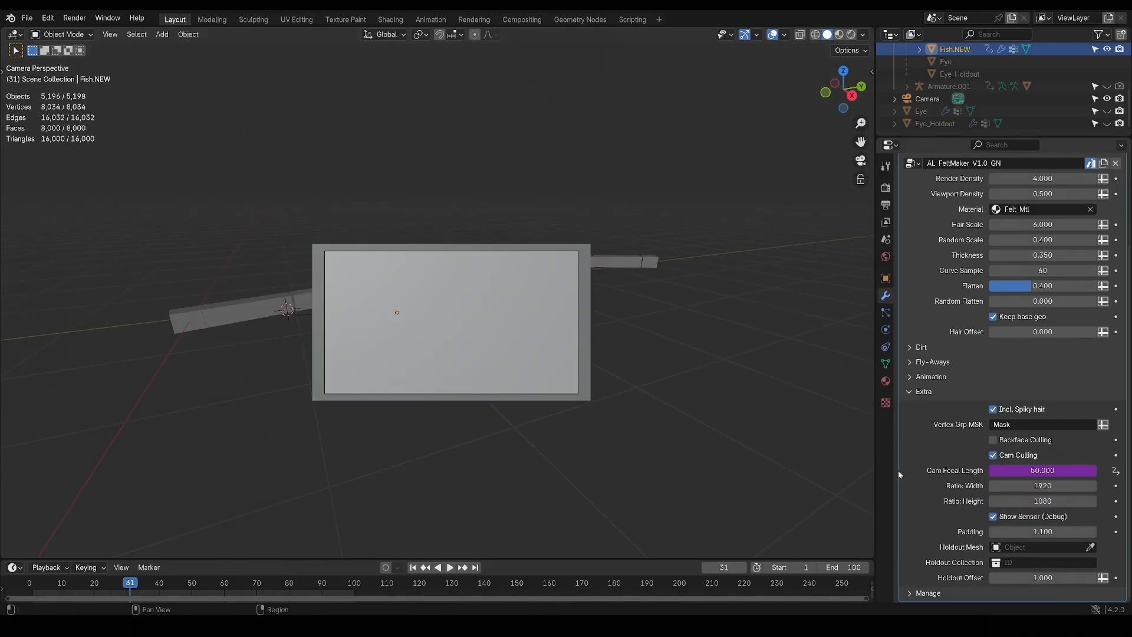
pyautogui.moveTo(448, 317); pyautogui.dragTo(457, 312)
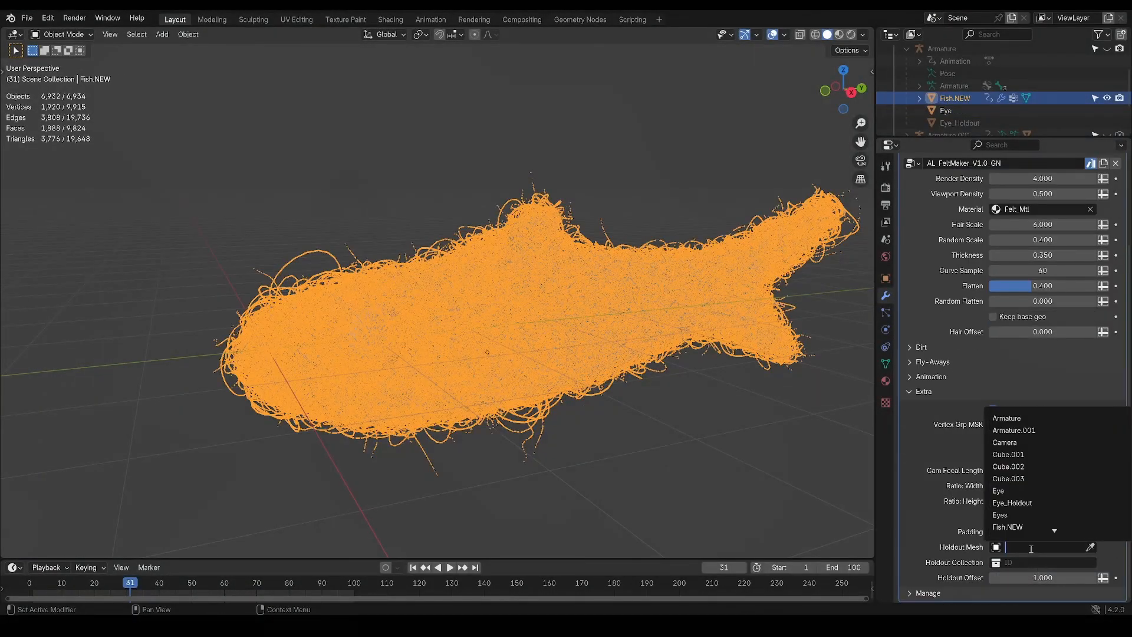
# Step: Set the holdout mesh to Eye_Holdout and holdout offset to about 1.319
pyautogui.click(1012, 502)
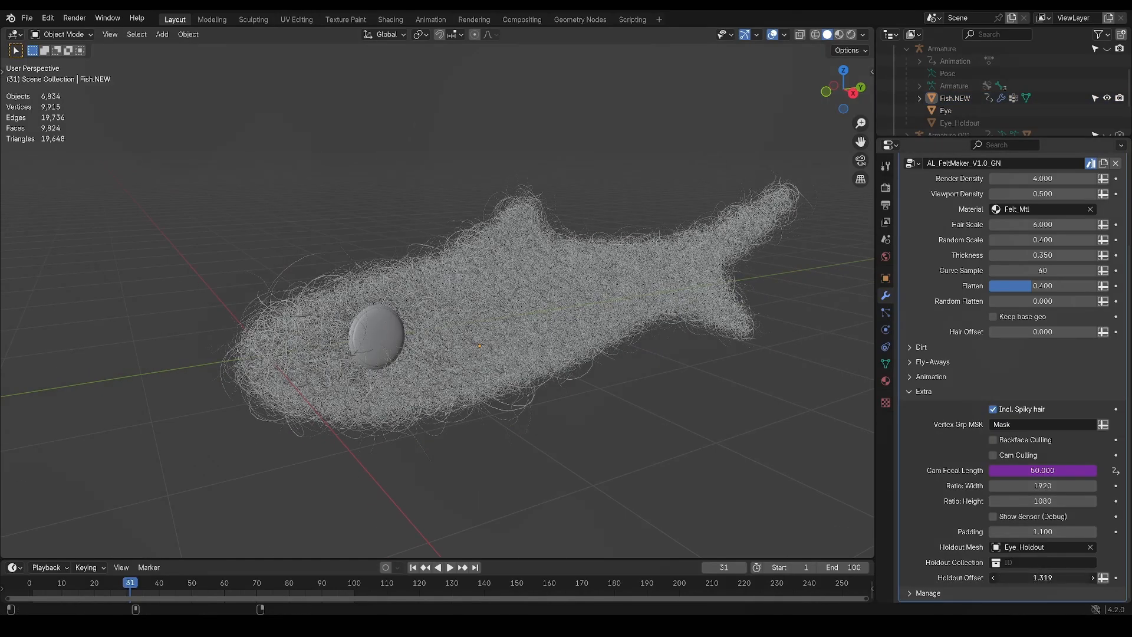
pyautogui.moveTo(1025, 577); pyautogui.dragTo(1041, 576)
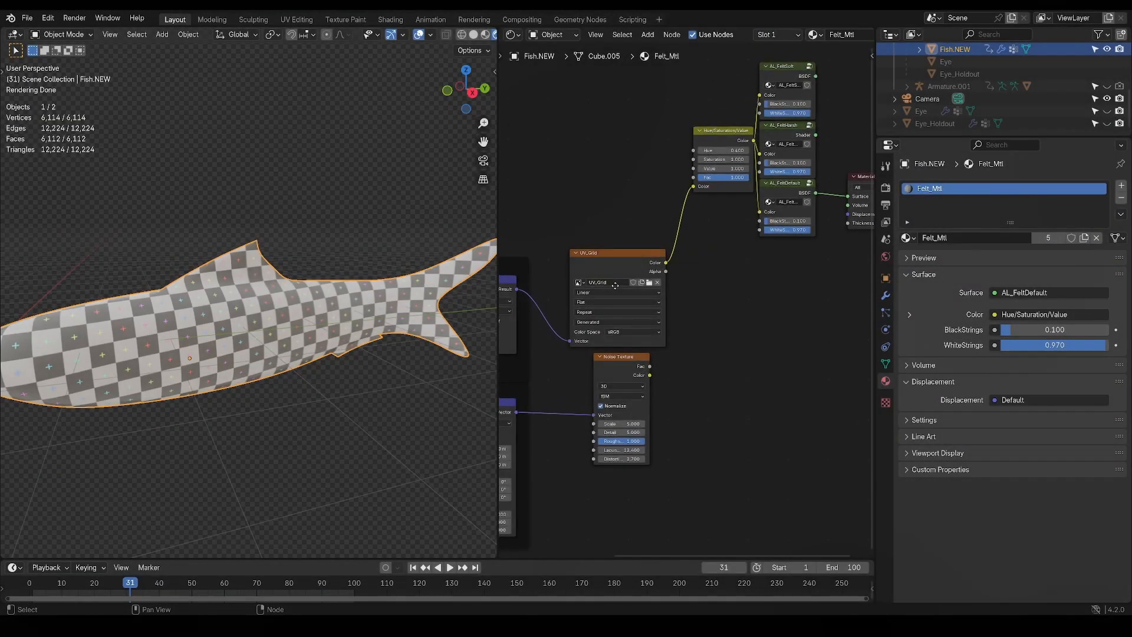
# Step: Replace the UV_Grid image on the Felt_Mtl texture node with another stored image
pyautogui.click(601, 282)
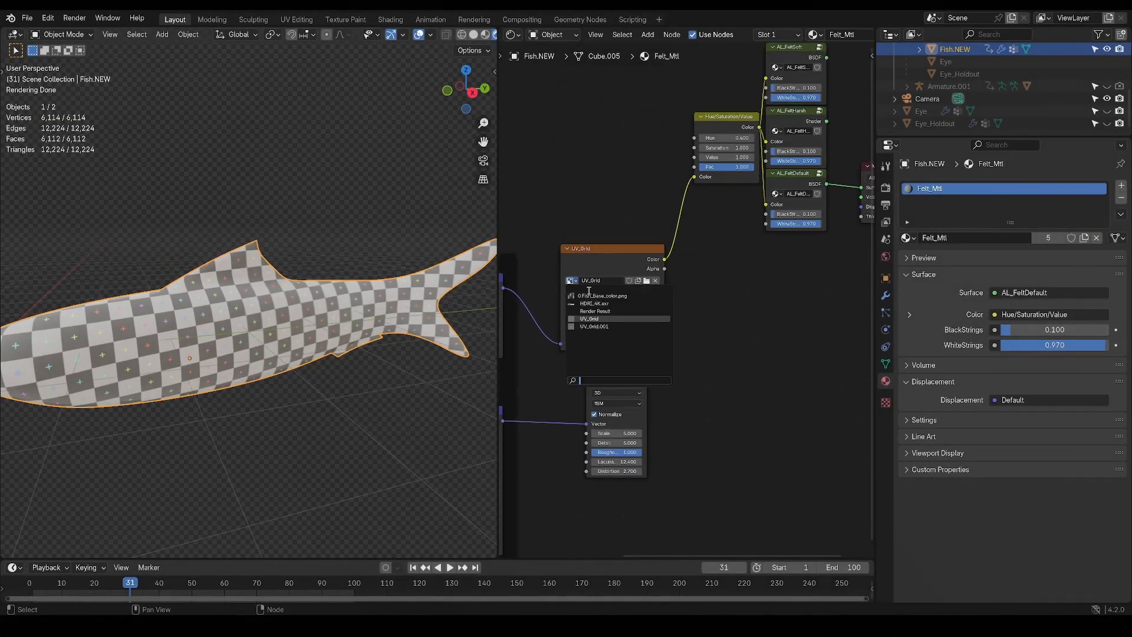
pyautogui.click(601, 295)
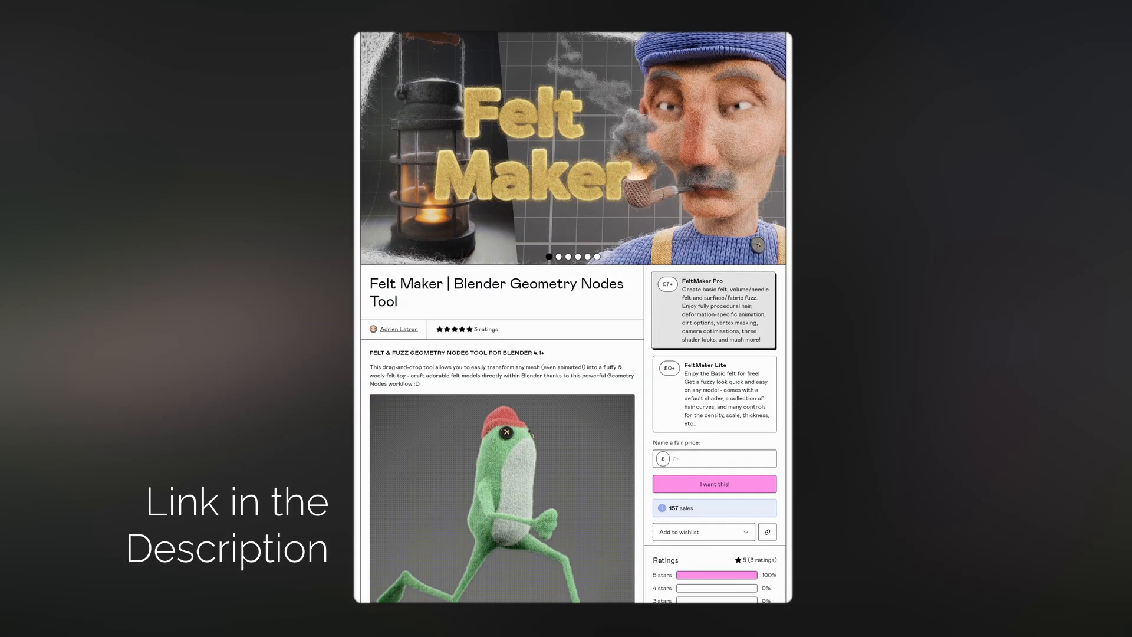
# Step: Scroll down the Felt Maker Gumroad page to view its Pro and Lite versions
pyautogui.scroll(-3)
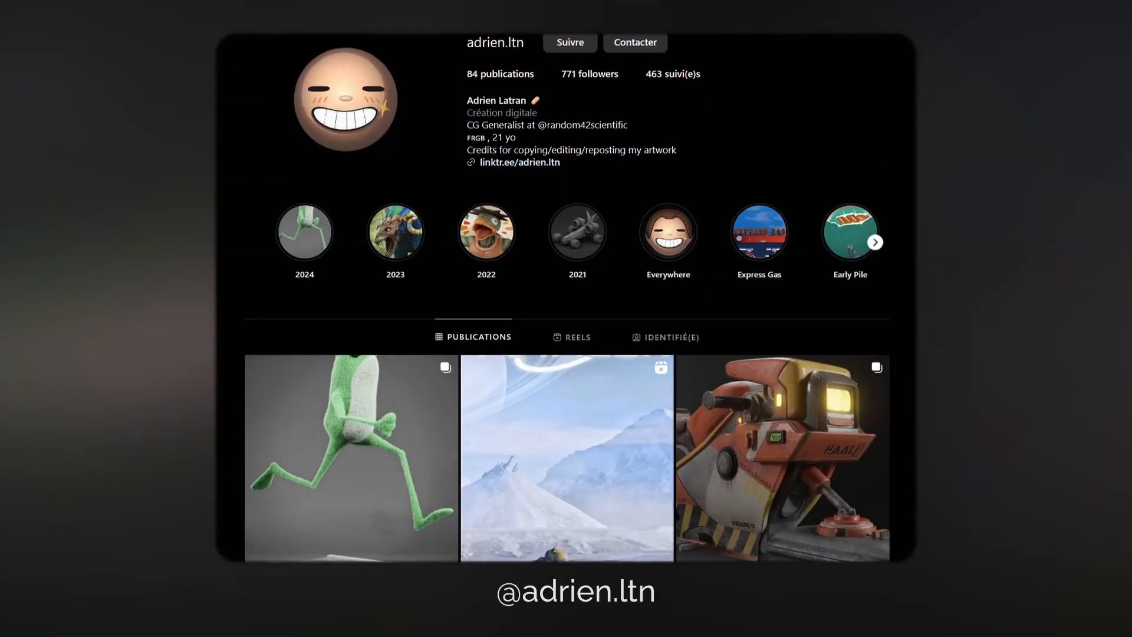
# Step: Scroll slightly down the artist's Instagram profile to reveal more artwork posts
pyautogui.scroll(-3)
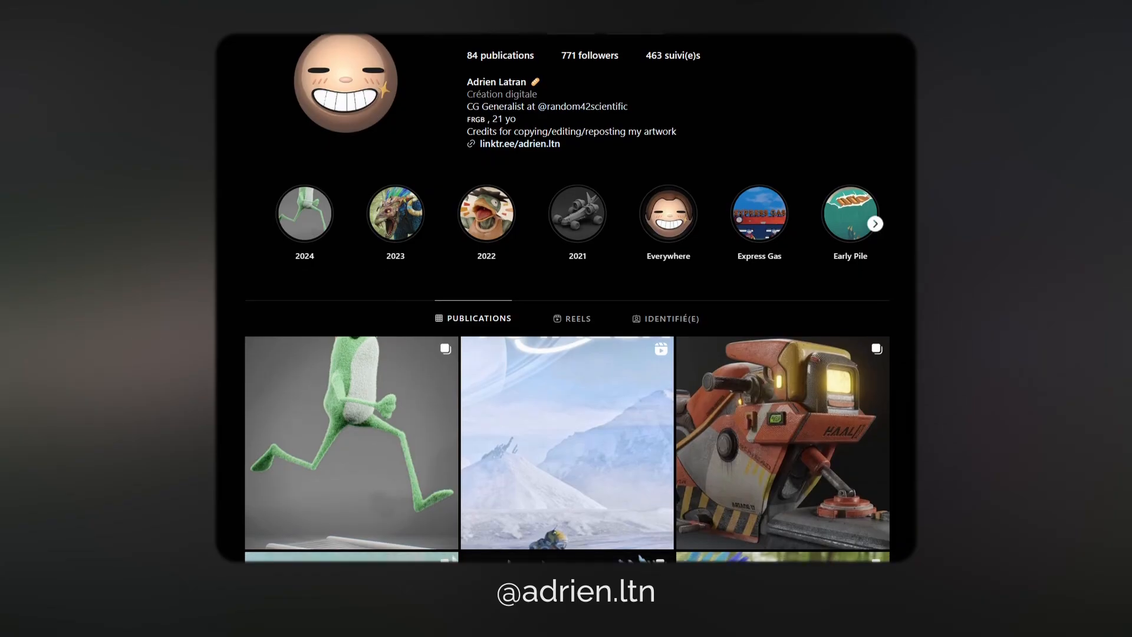